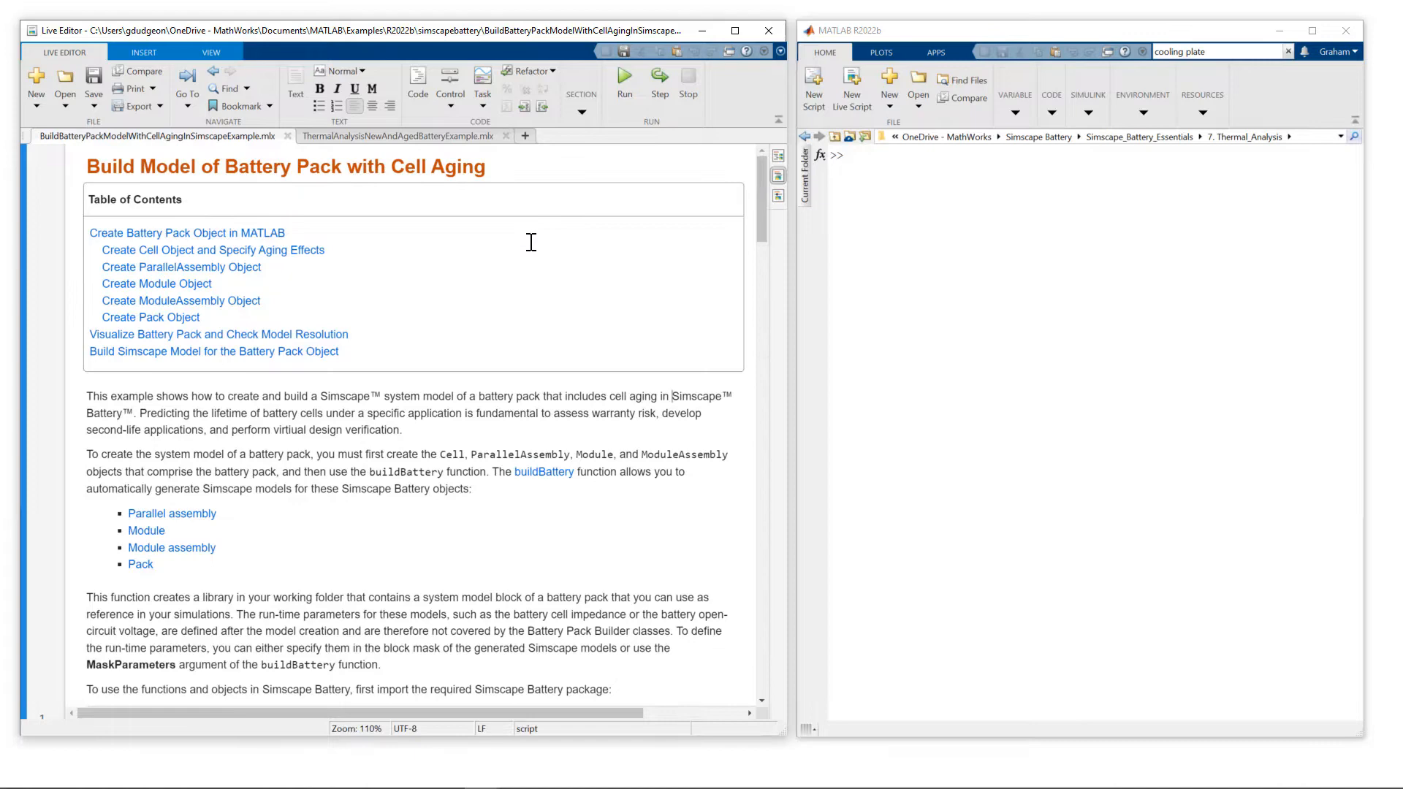
# Step: Scroll the Live Script to lines 19–20 and evaluate them to build the BatteryChart pack figure
pyautogui.scroll(-3)
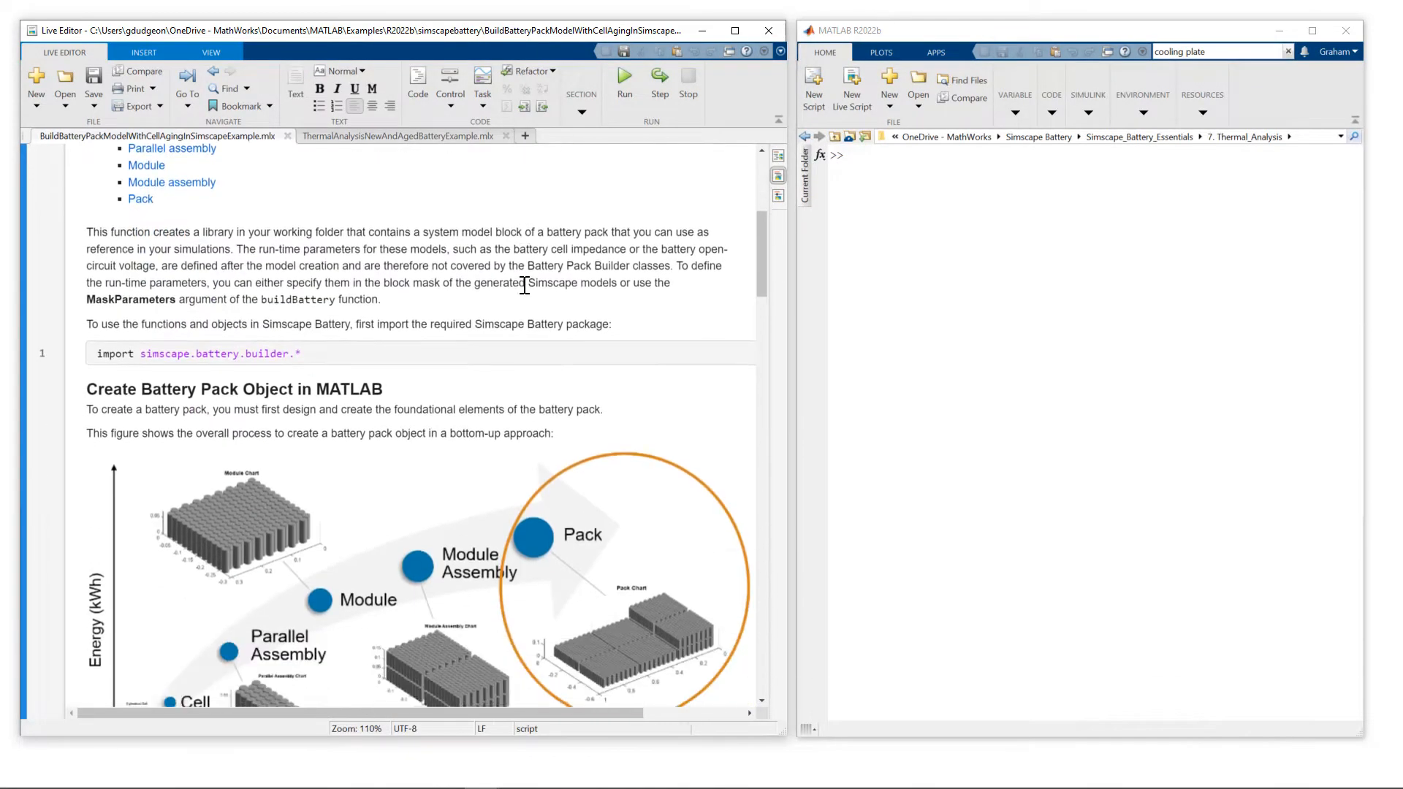
pyautogui.scroll(-3)
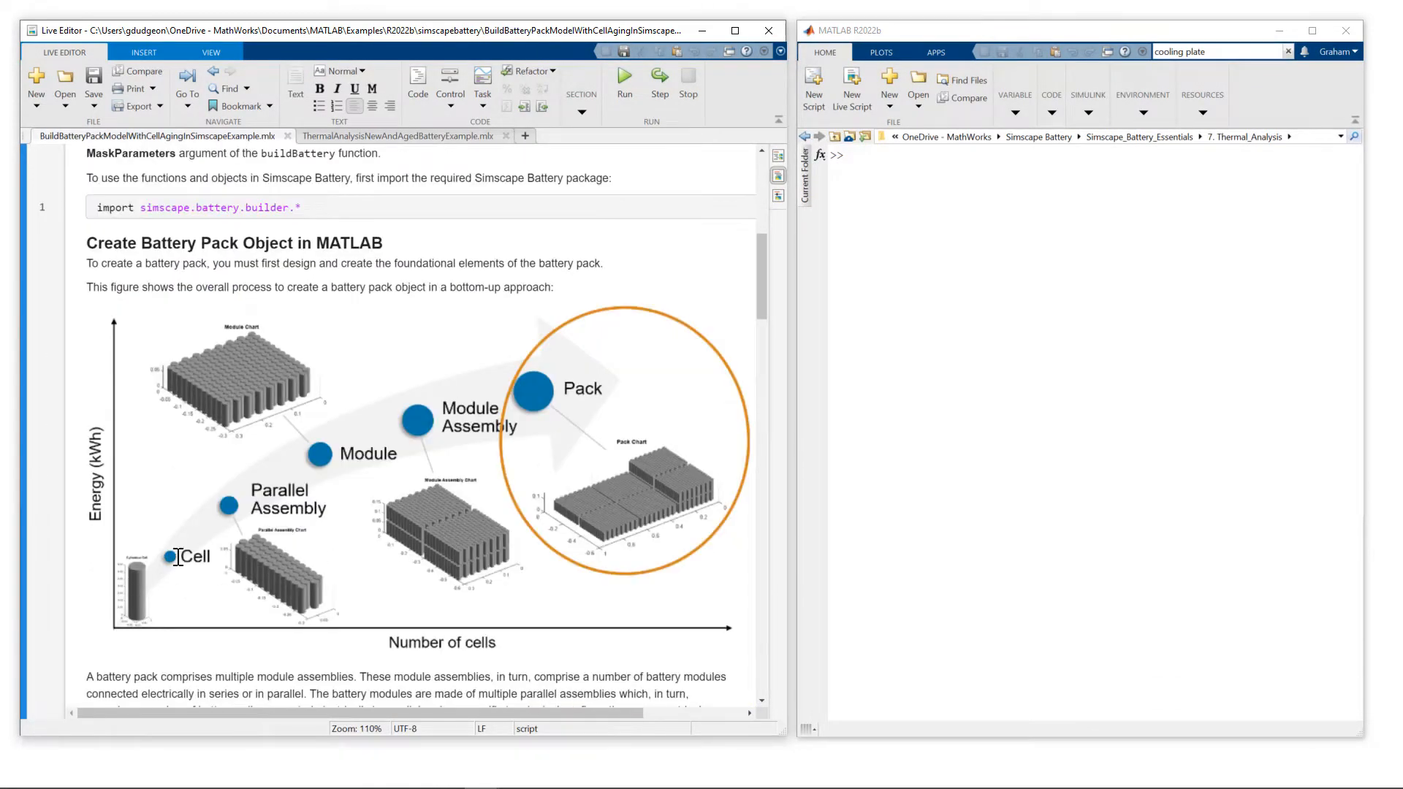
pyautogui.moveTo(260, 413)
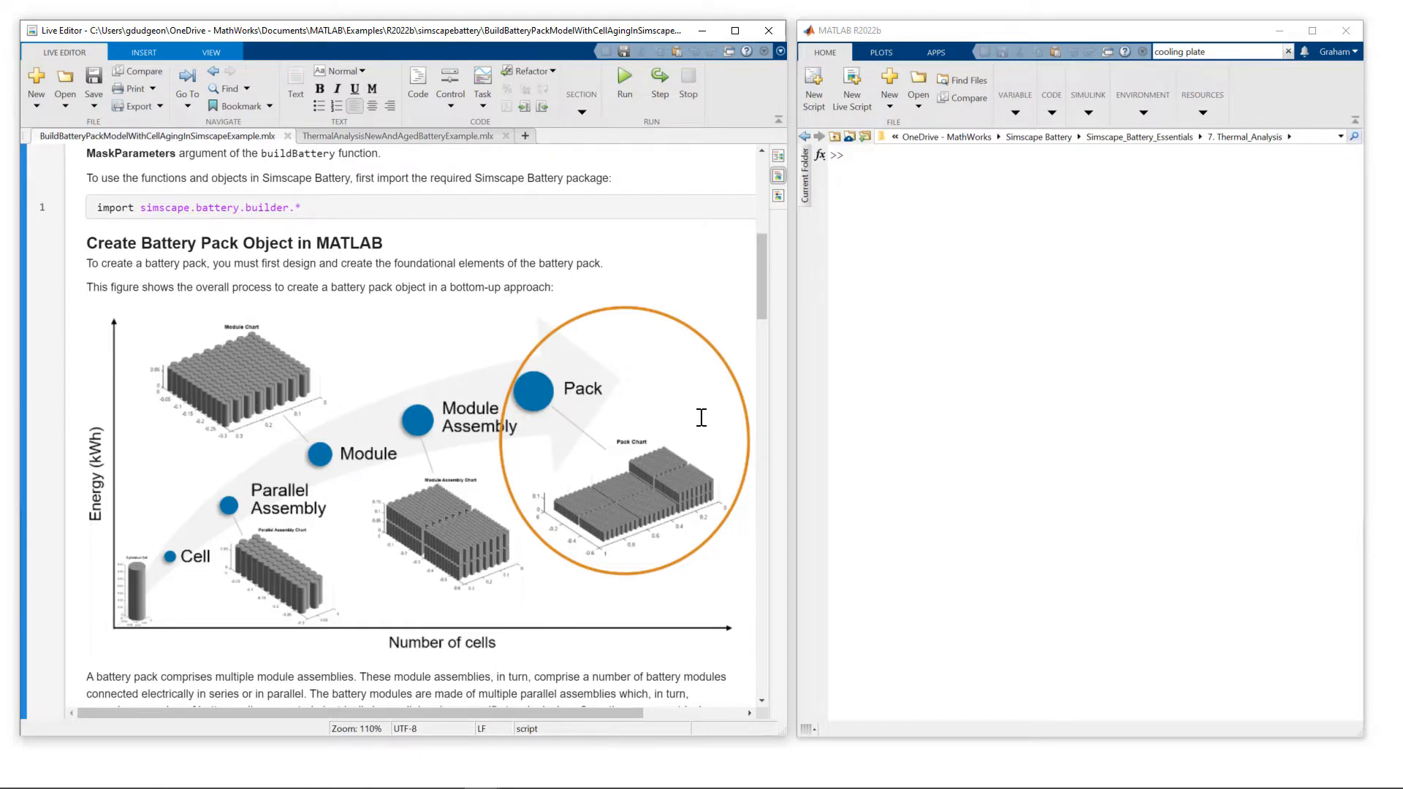
pyautogui.moveTo(698, 293)
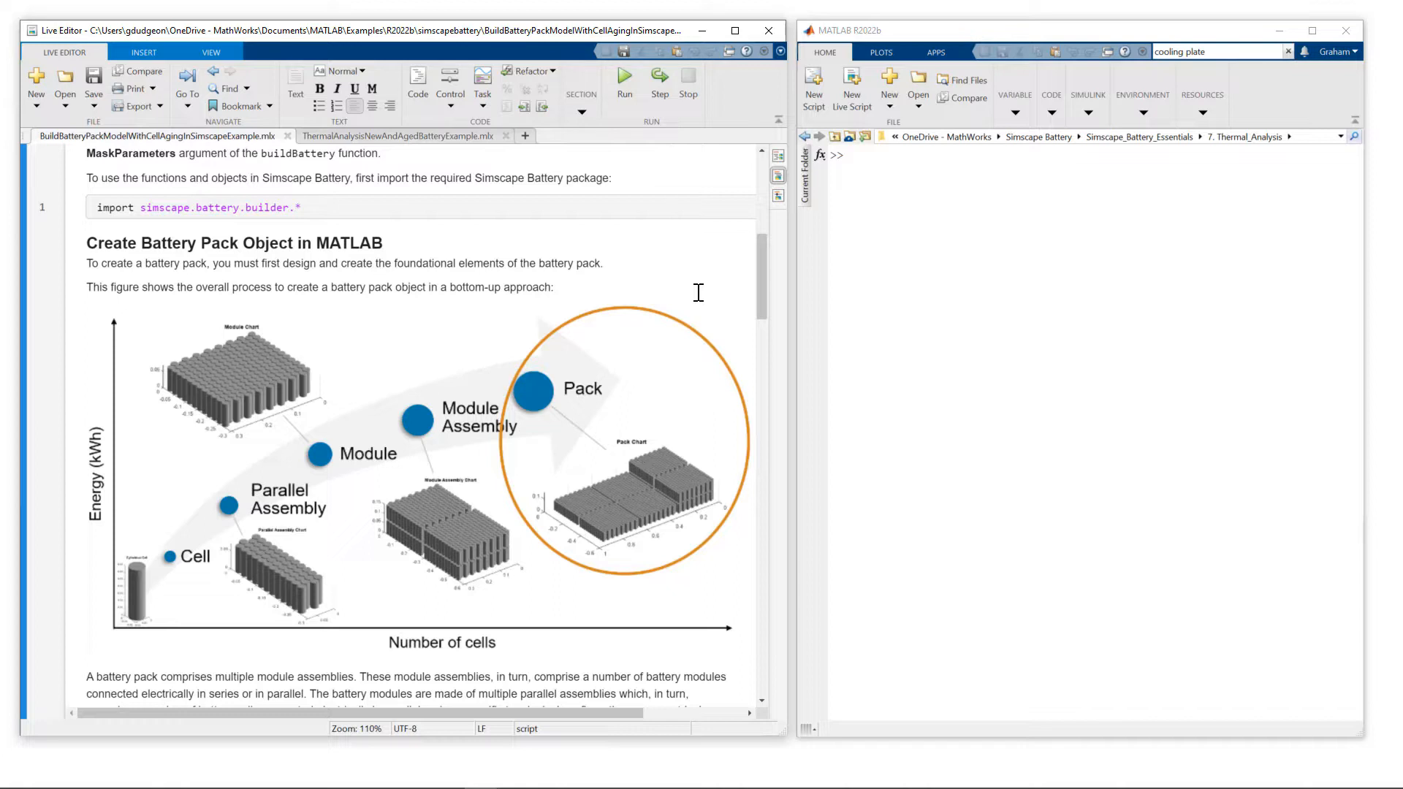
pyautogui.moveTo(699, 311)
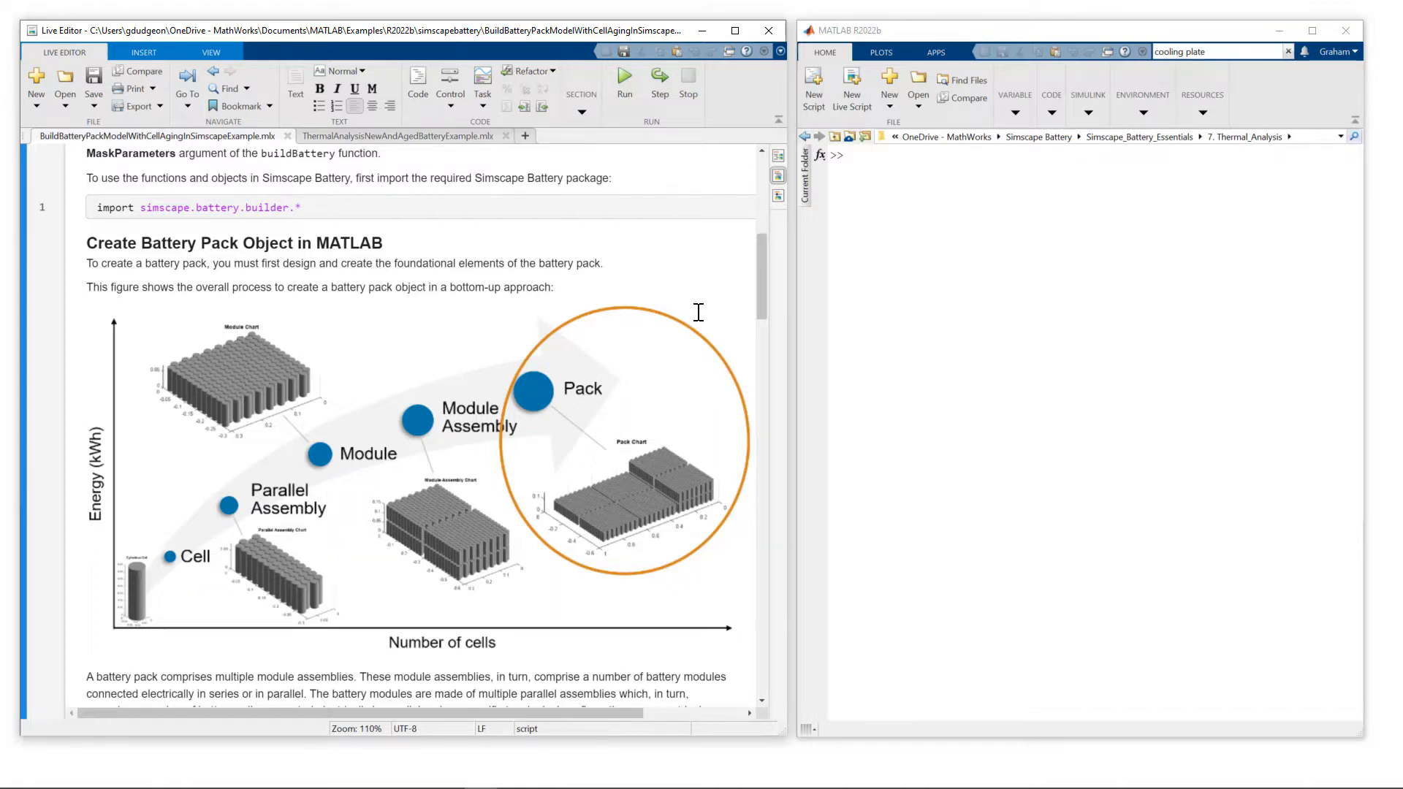
pyautogui.moveTo(635, 426)
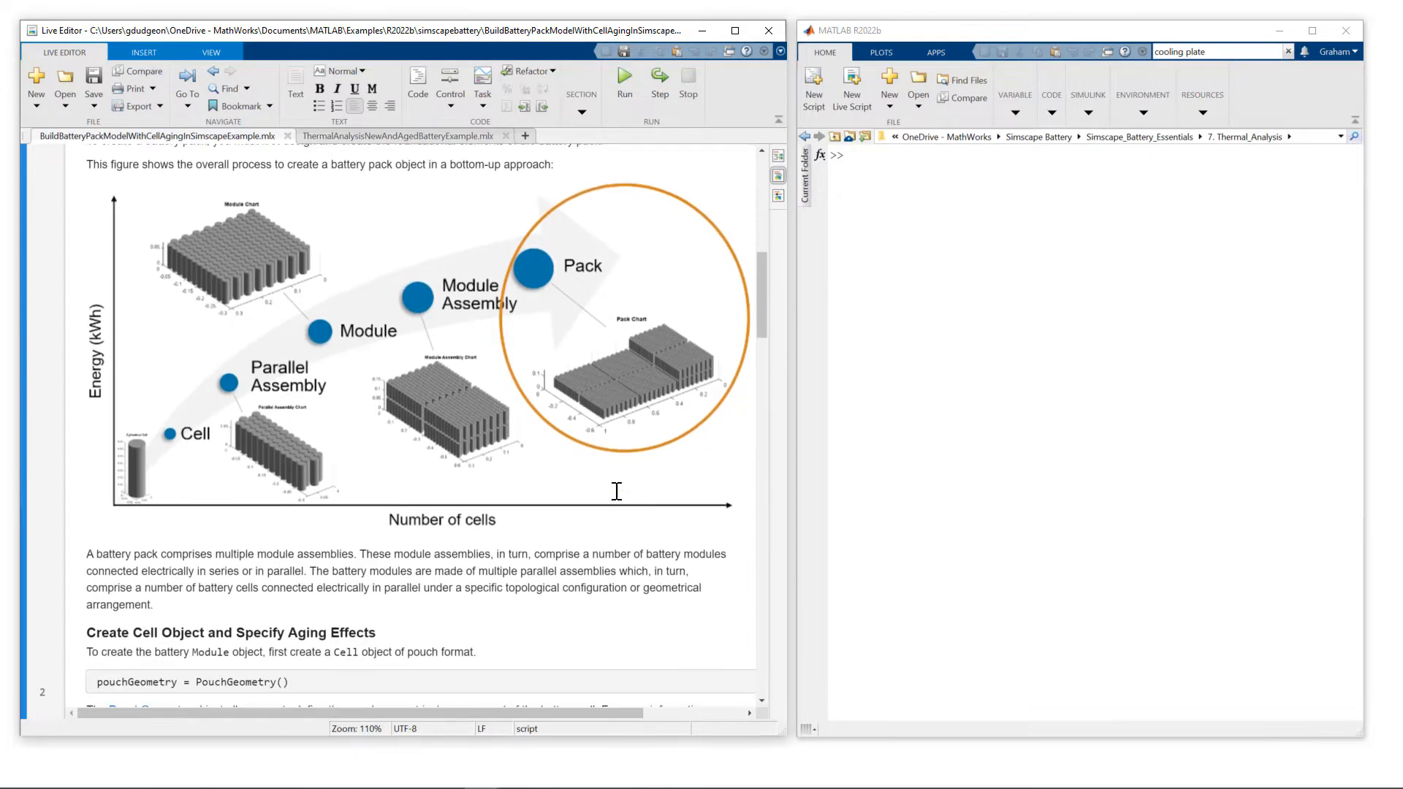
pyautogui.scroll(-3)
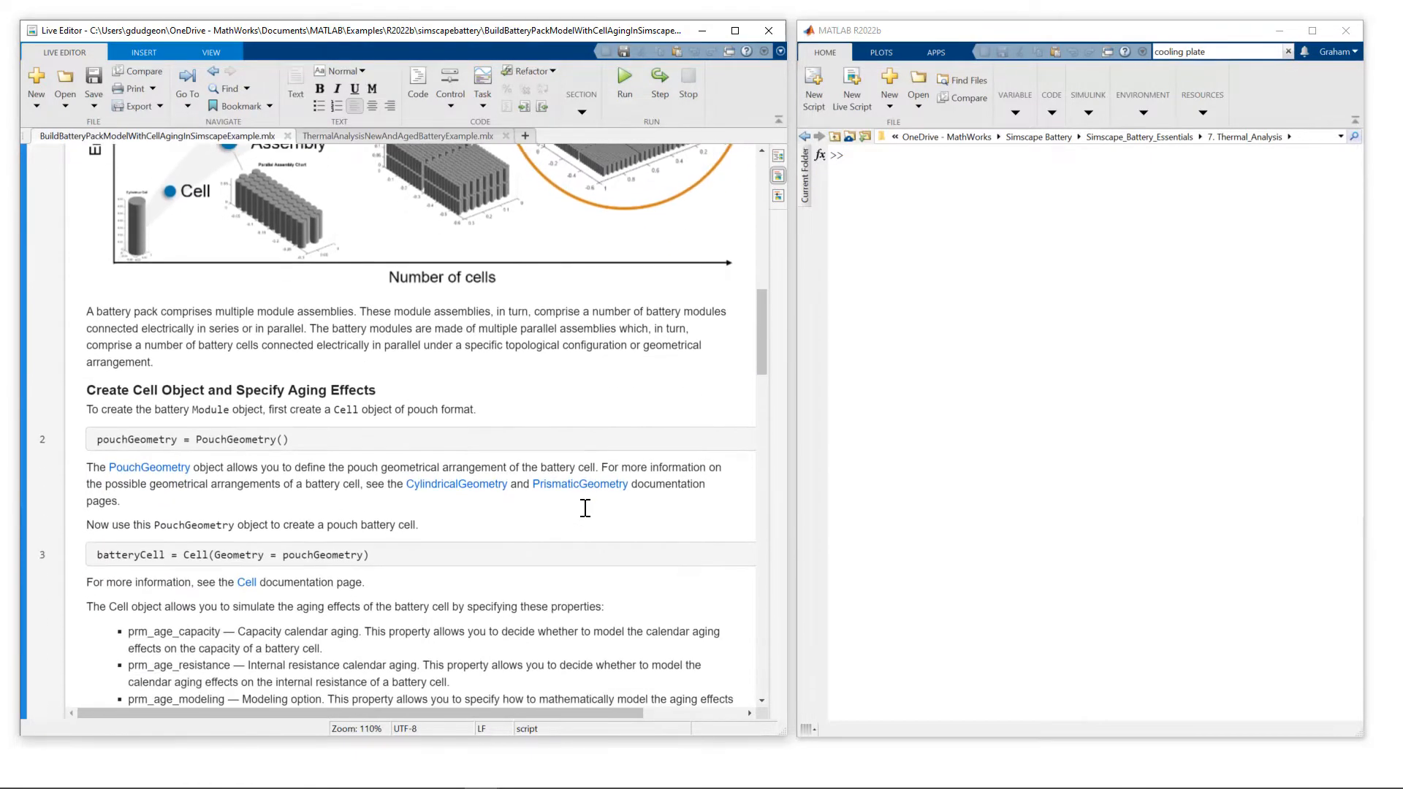
pyautogui.scroll(-3)
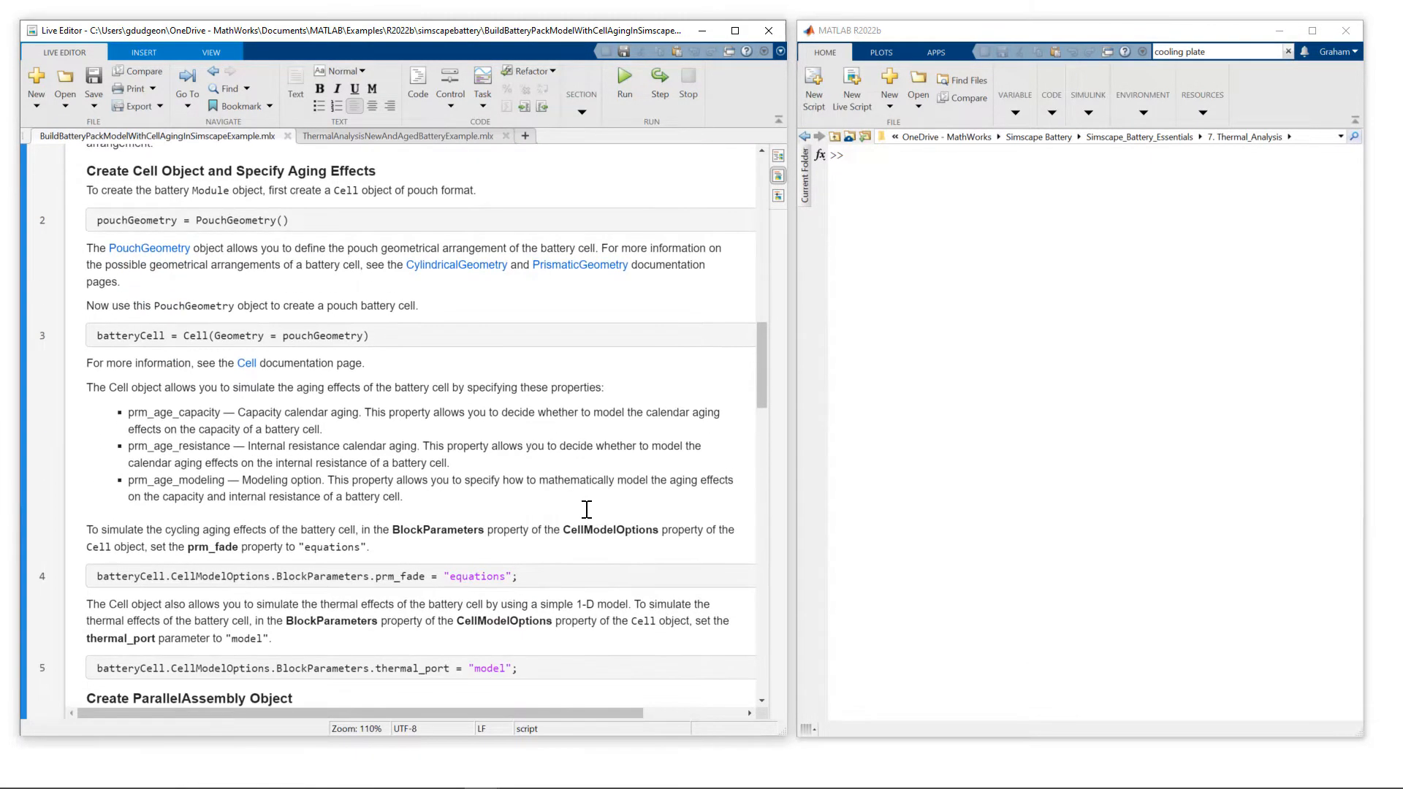
pyautogui.scroll(-3)
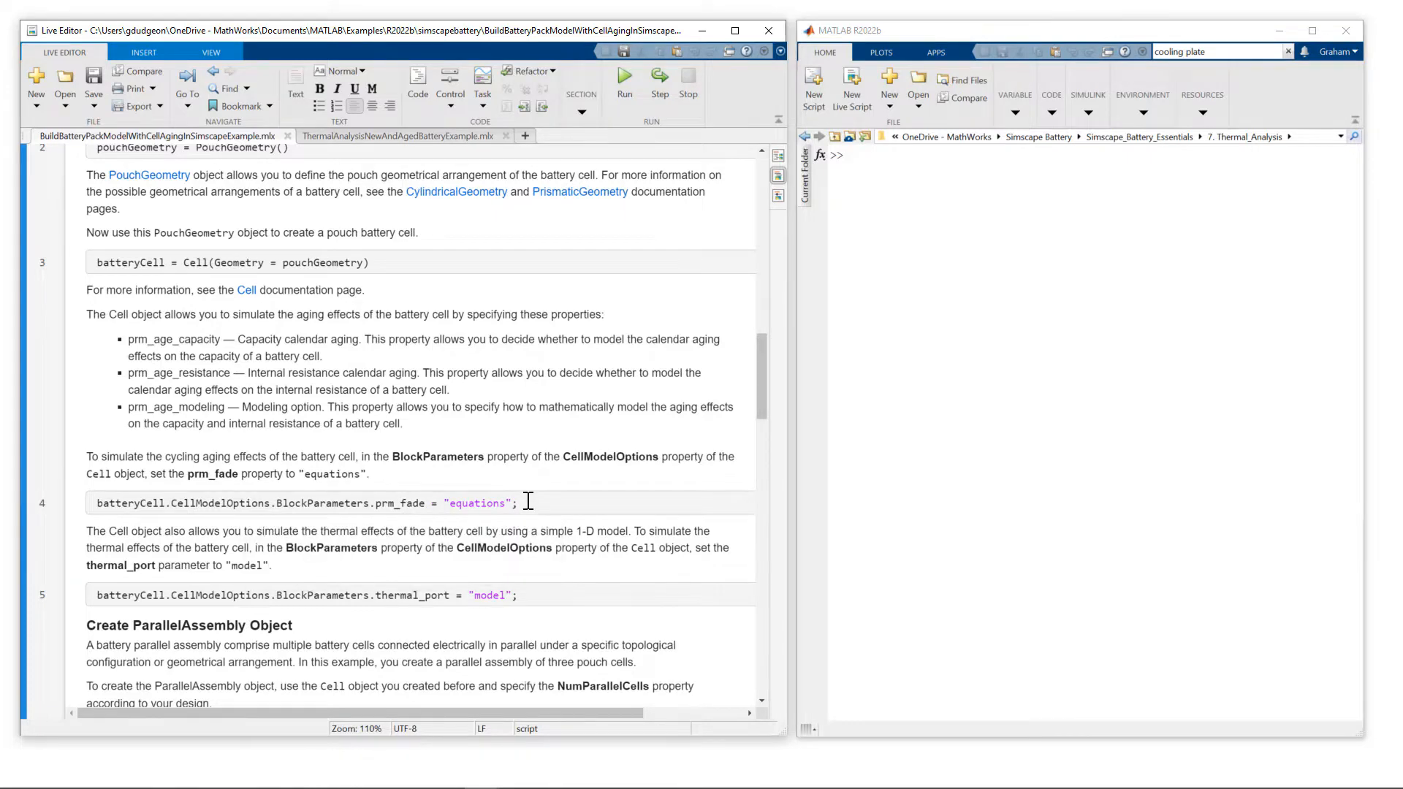
pyautogui.scroll(-3)
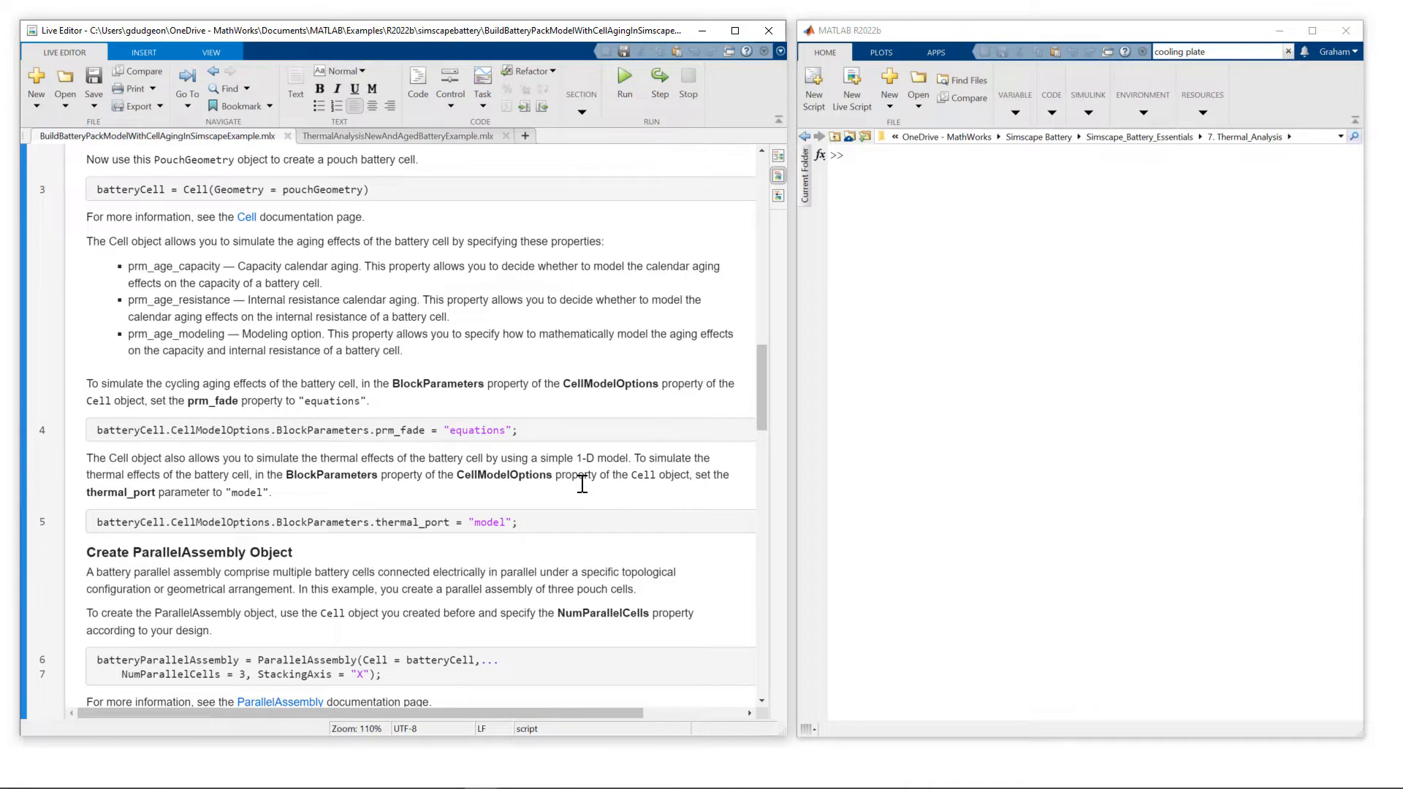
pyautogui.scroll(-3)
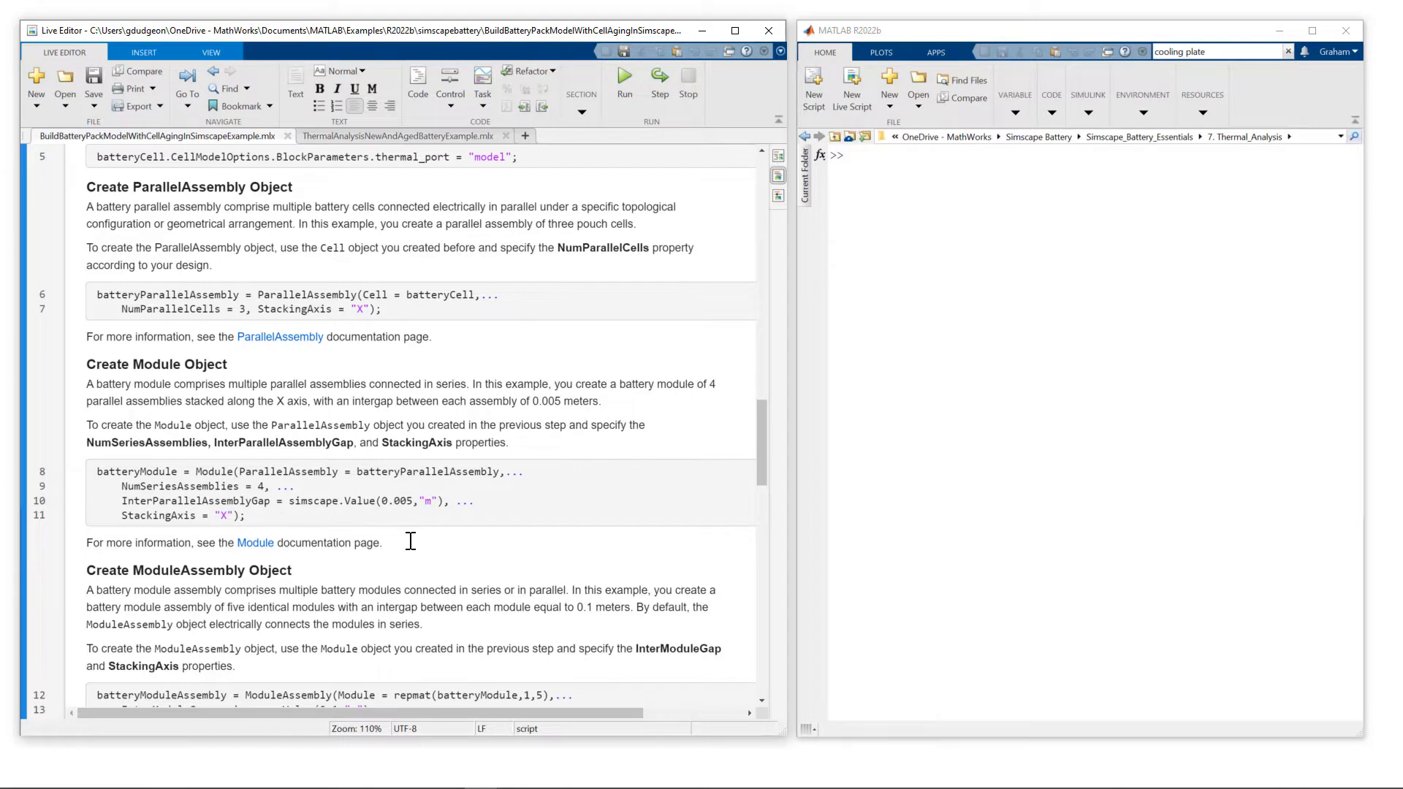
pyautogui.scroll(-3)
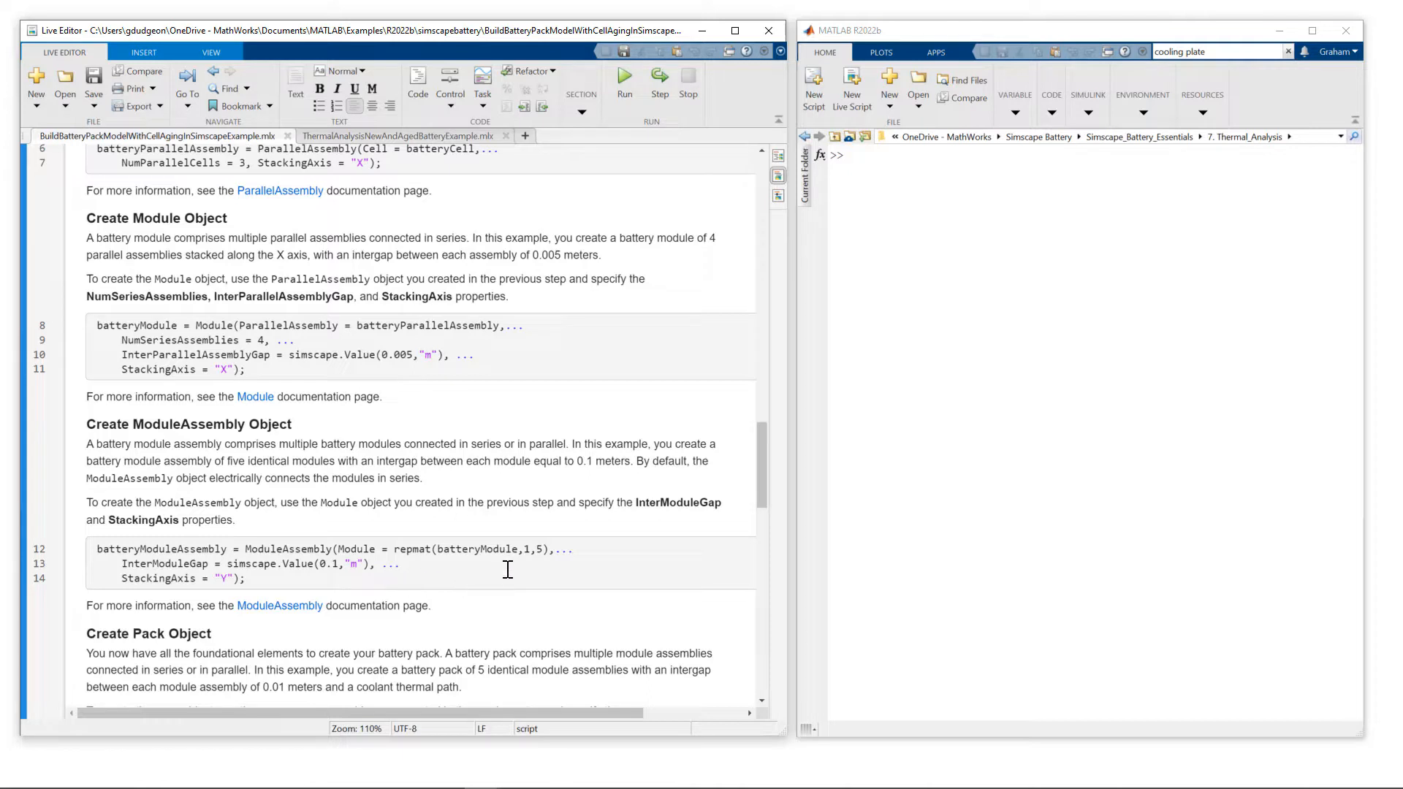
pyautogui.moveTo(447, 561)
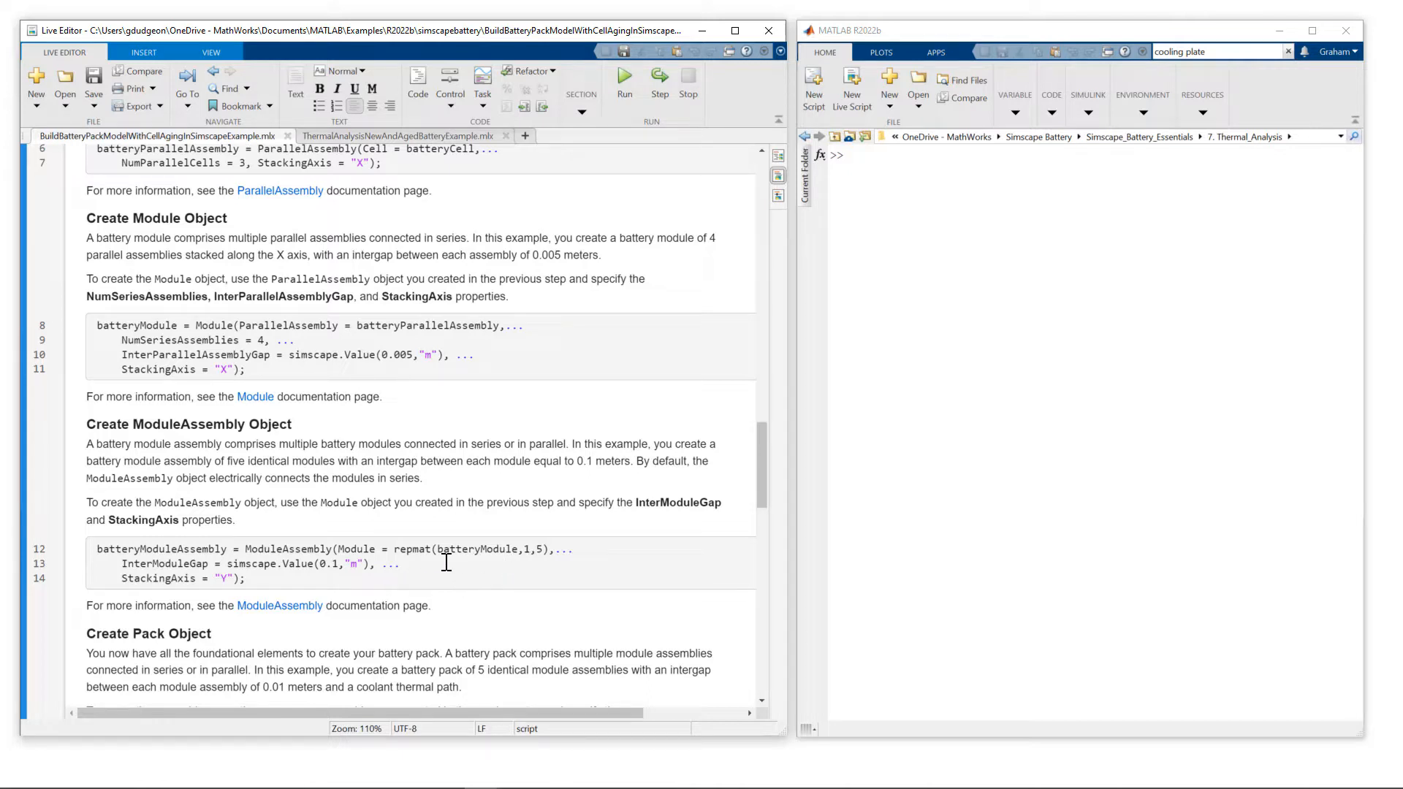
pyautogui.scroll(-3)
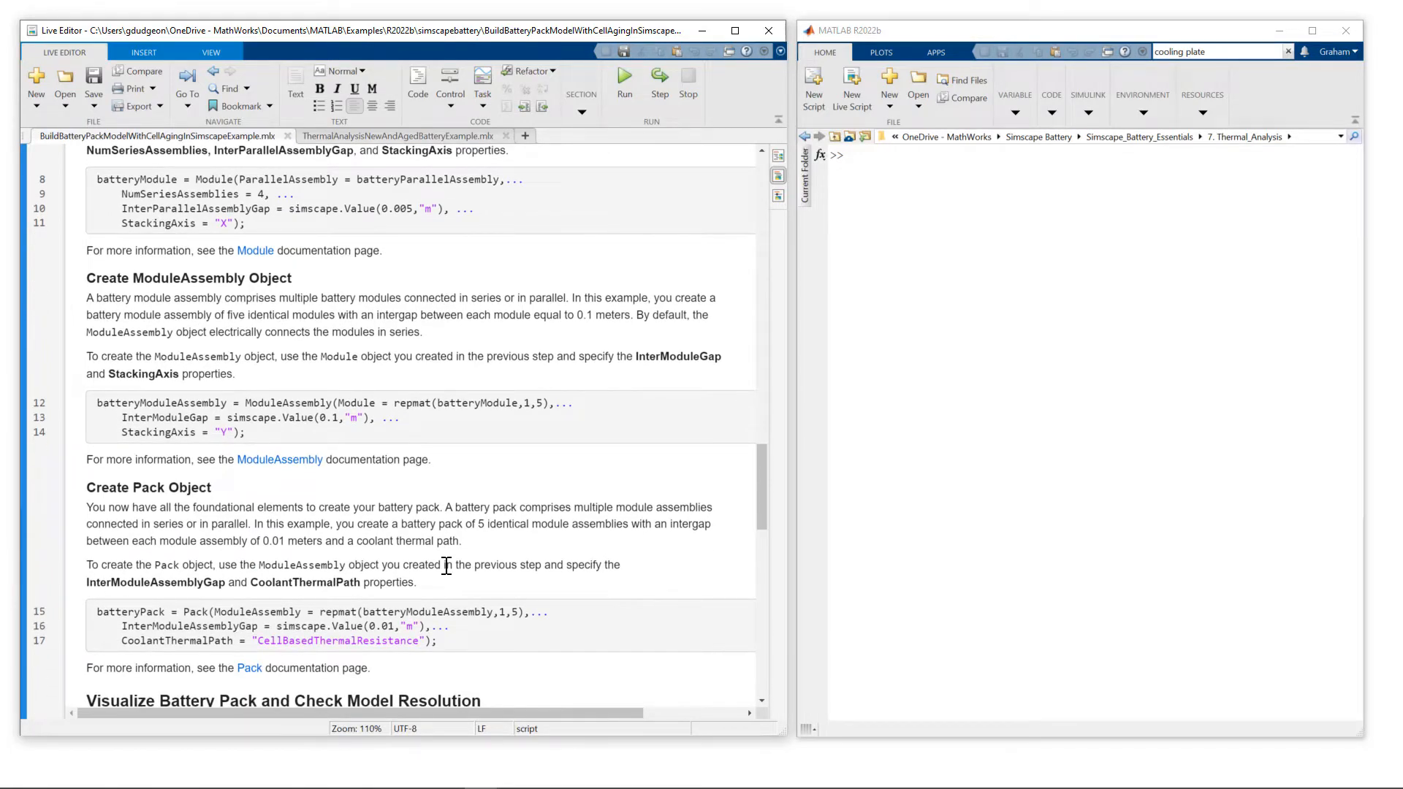
pyautogui.scroll(-3)
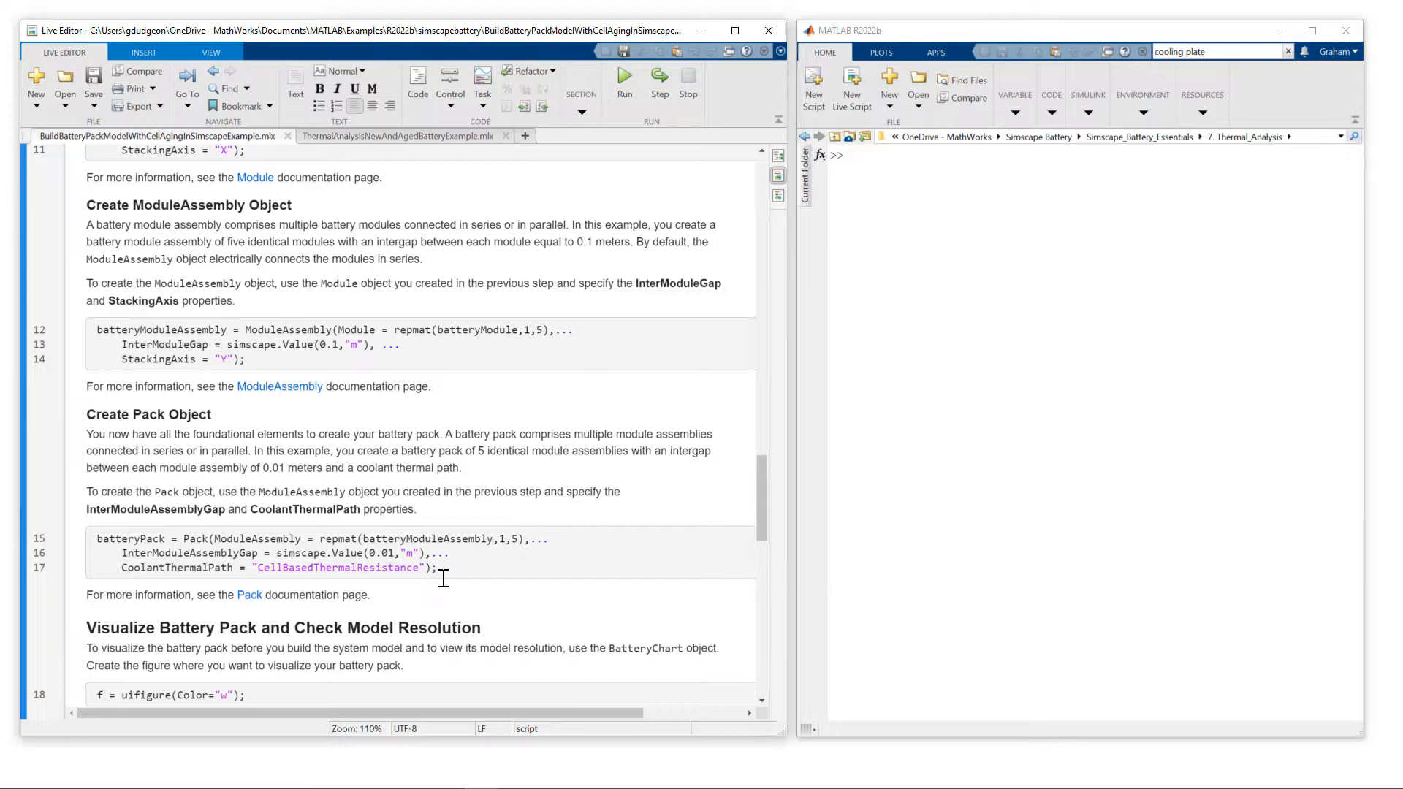
pyautogui.scroll(-3)
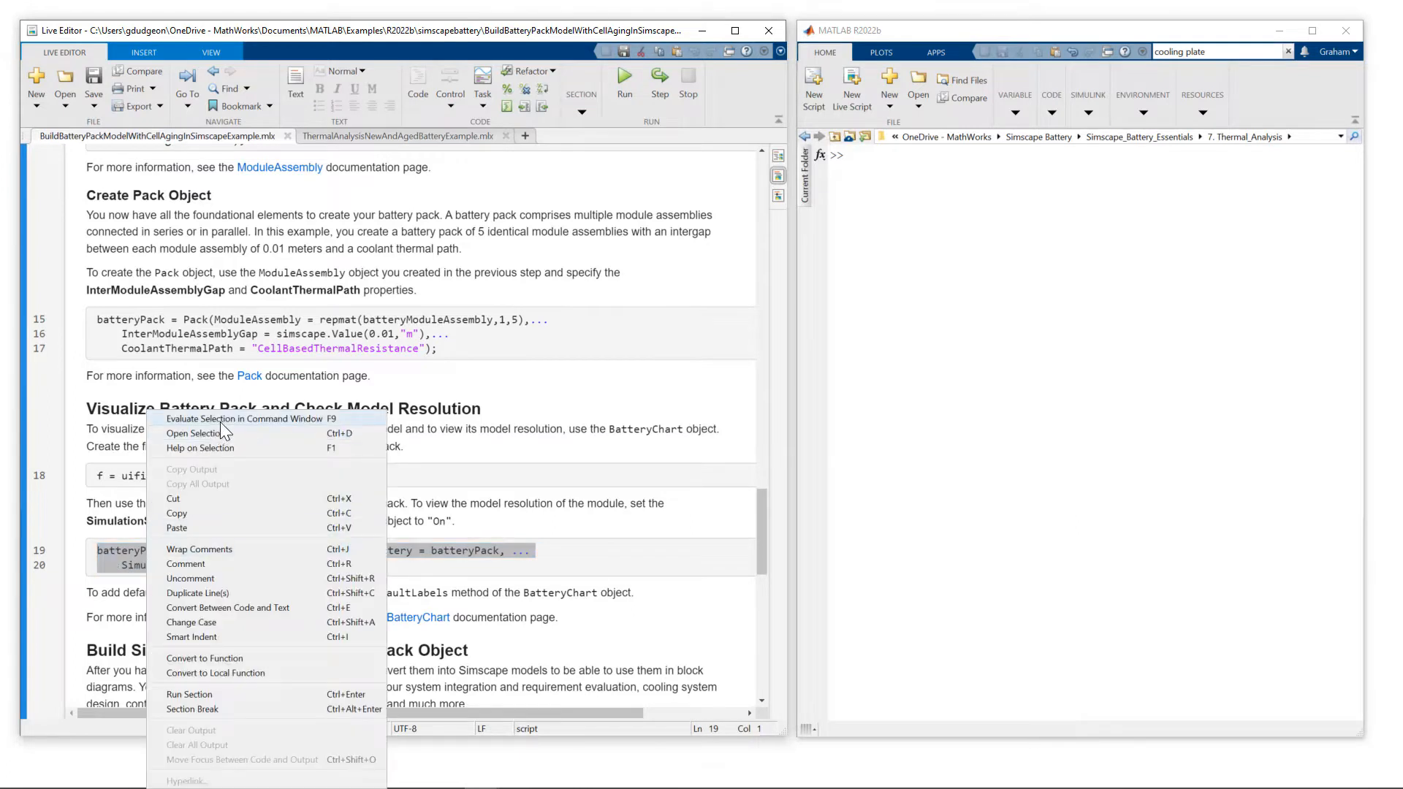
pyautogui.click(241, 420)
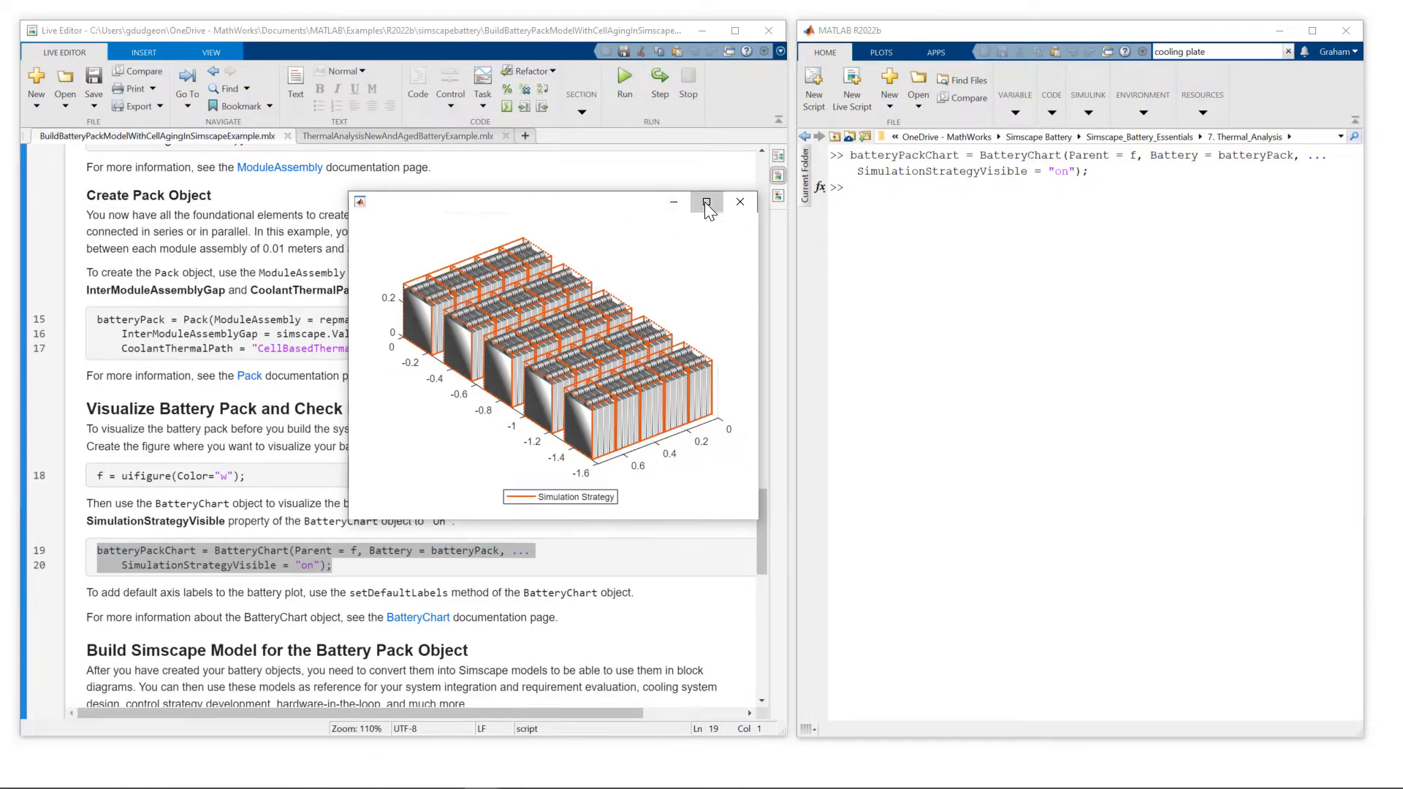
# Step: Maximize the BatteryChart figure so the five stacked module assemblies fill the screen
pyautogui.click(707, 202)
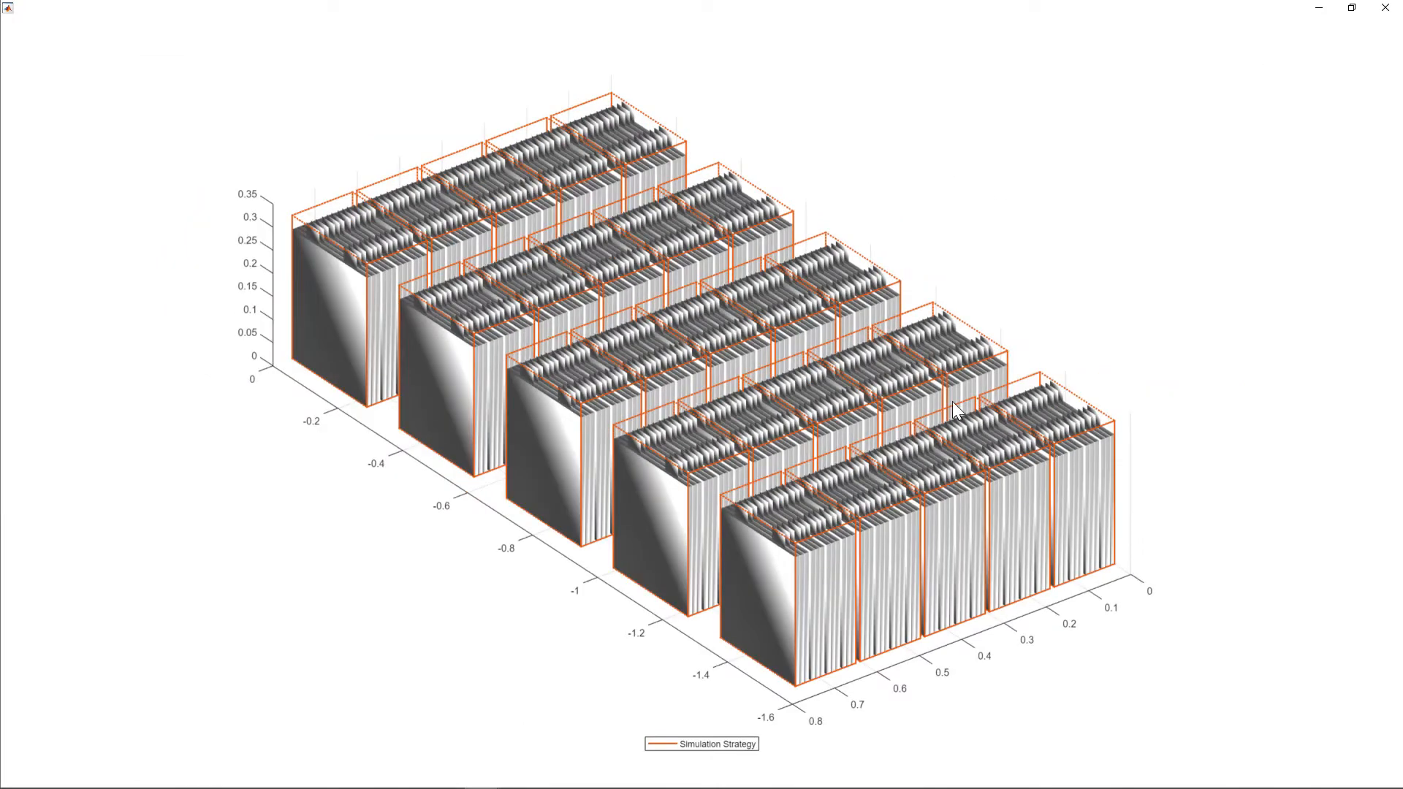
pyautogui.moveTo(805, 573)
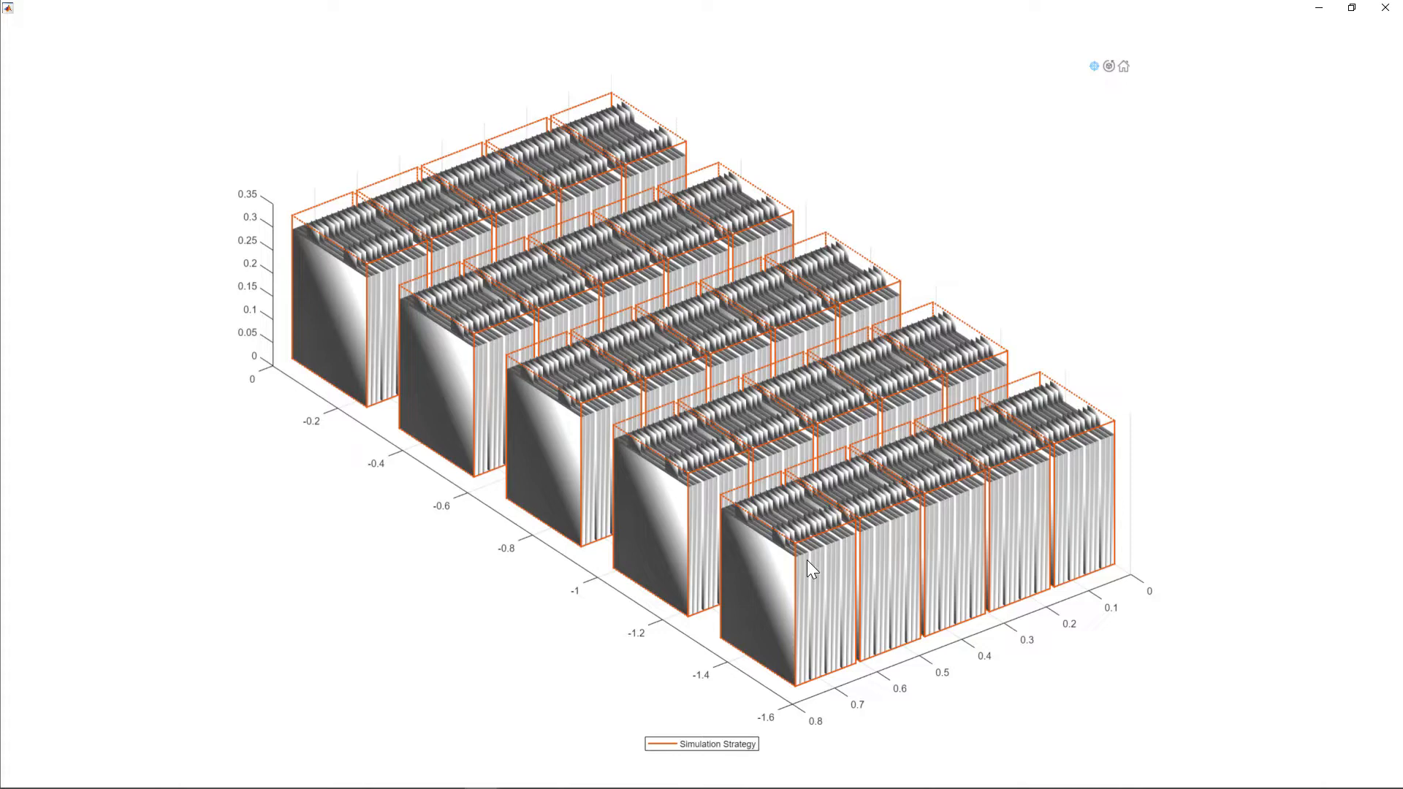
pyautogui.moveTo(802, 574)
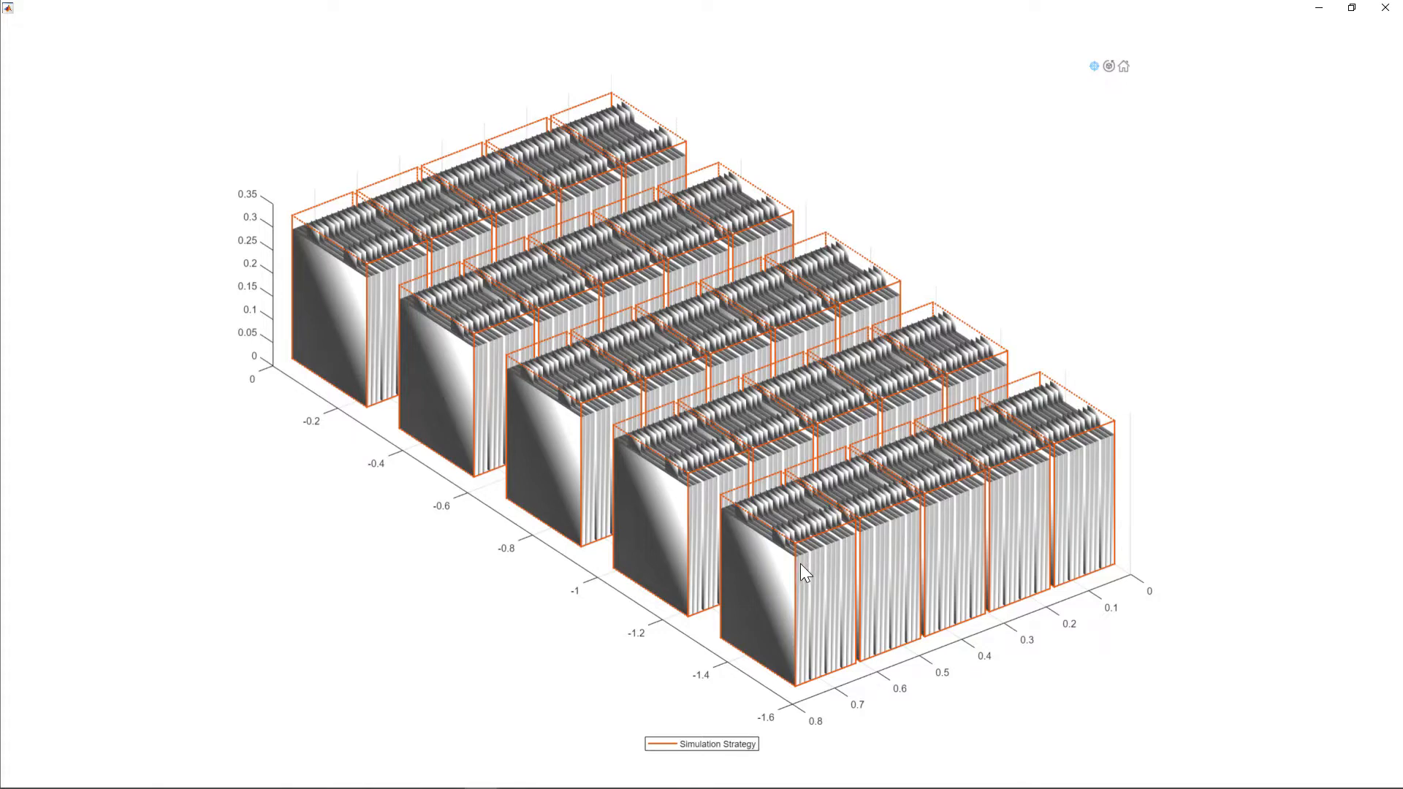
pyautogui.moveTo(856, 545)
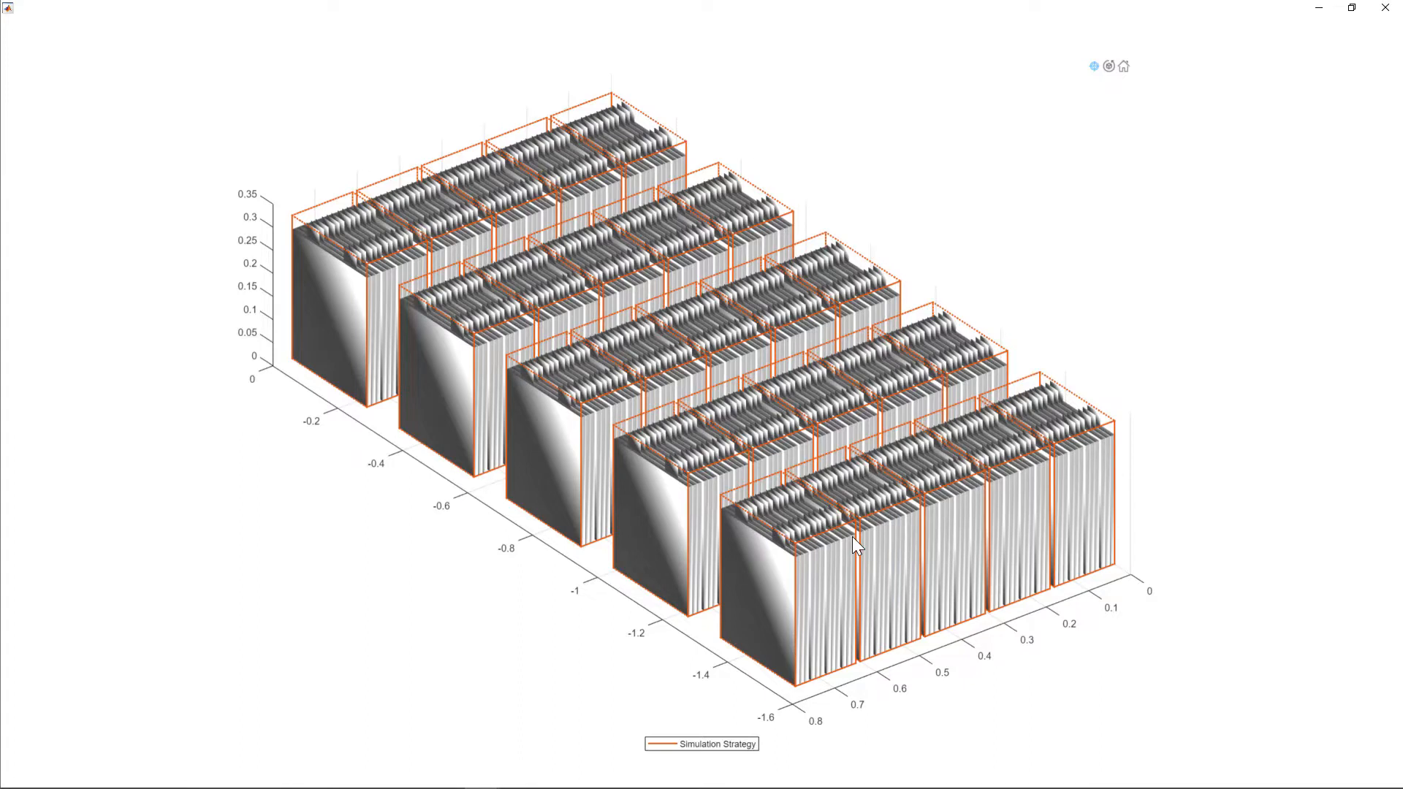
pyautogui.moveTo(800, 584)
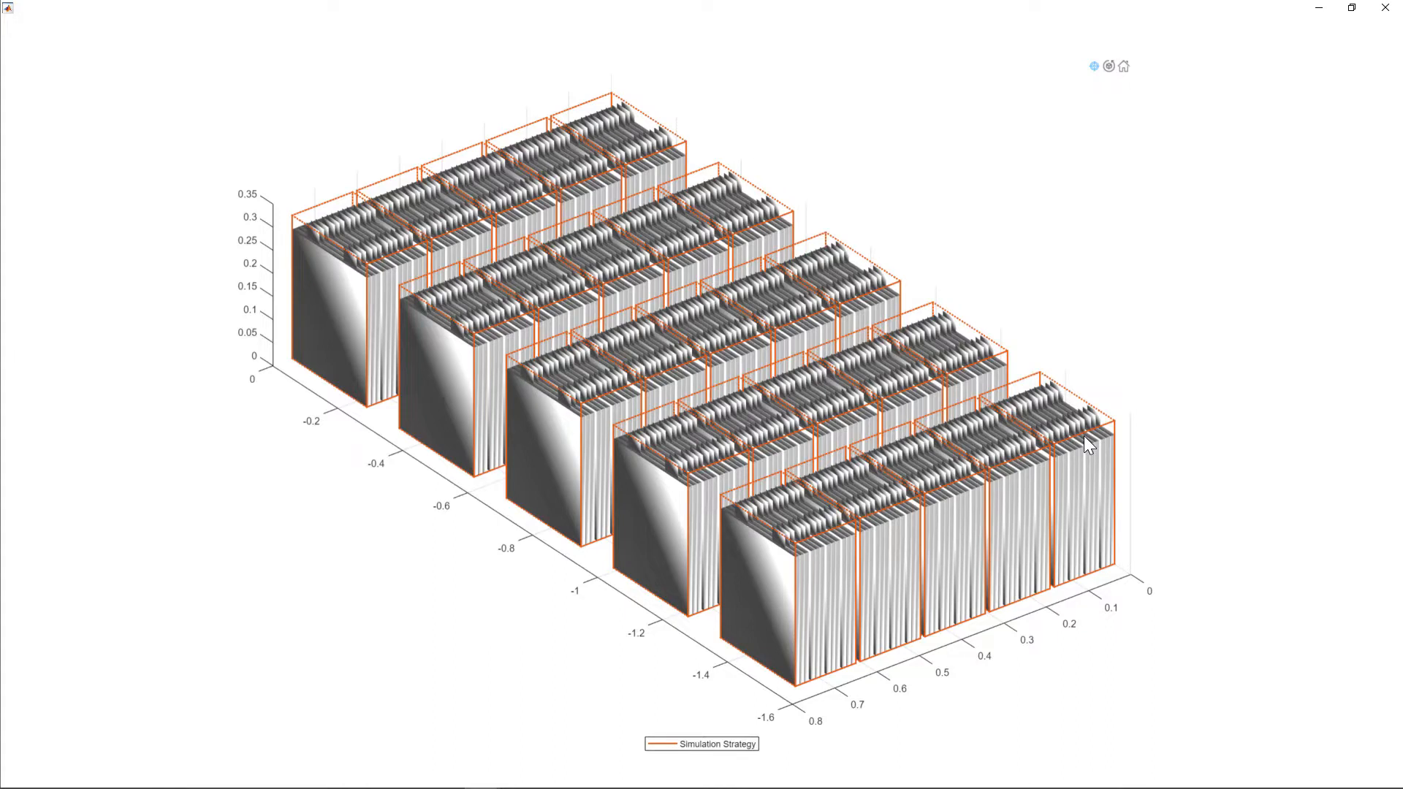
pyautogui.moveTo(304, 405)
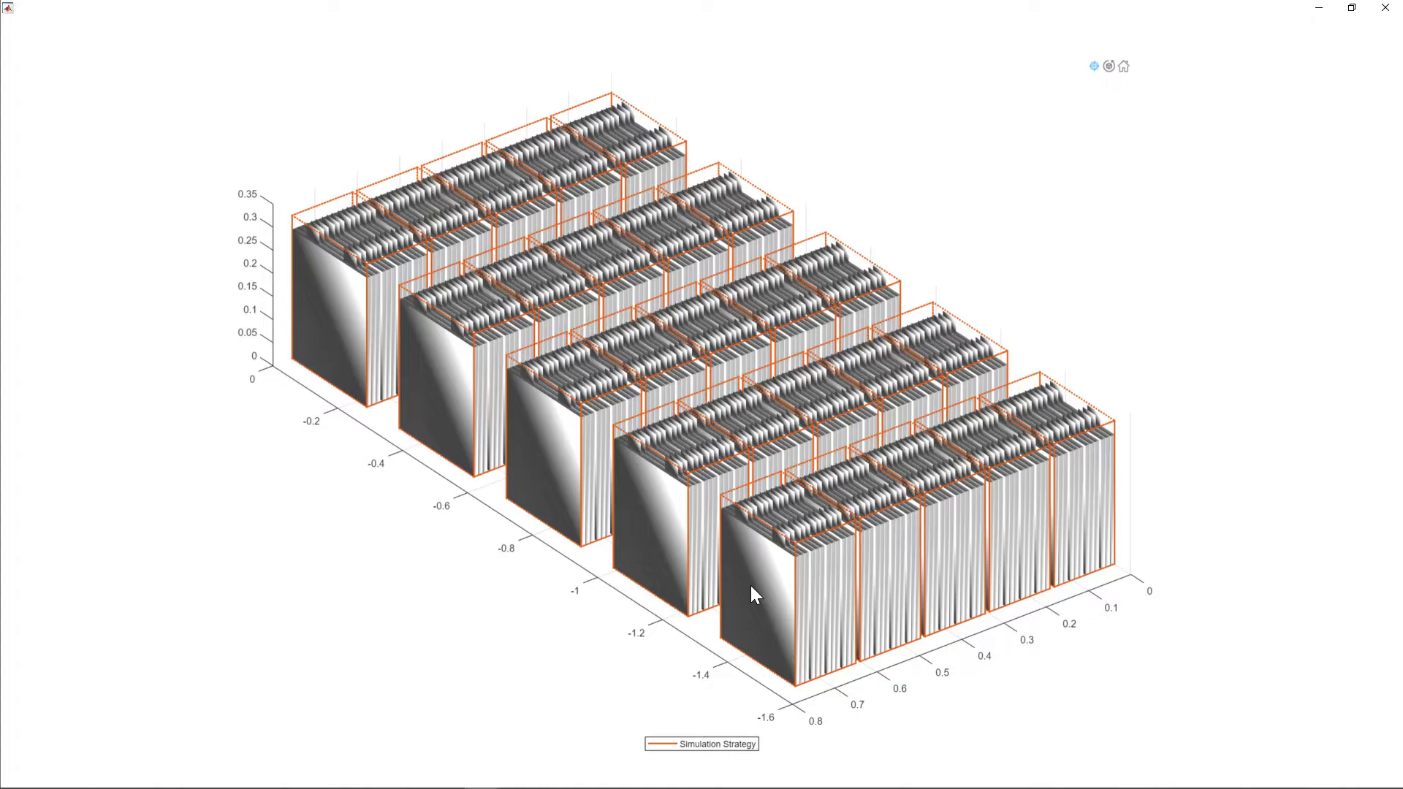
pyautogui.moveTo(819, 564)
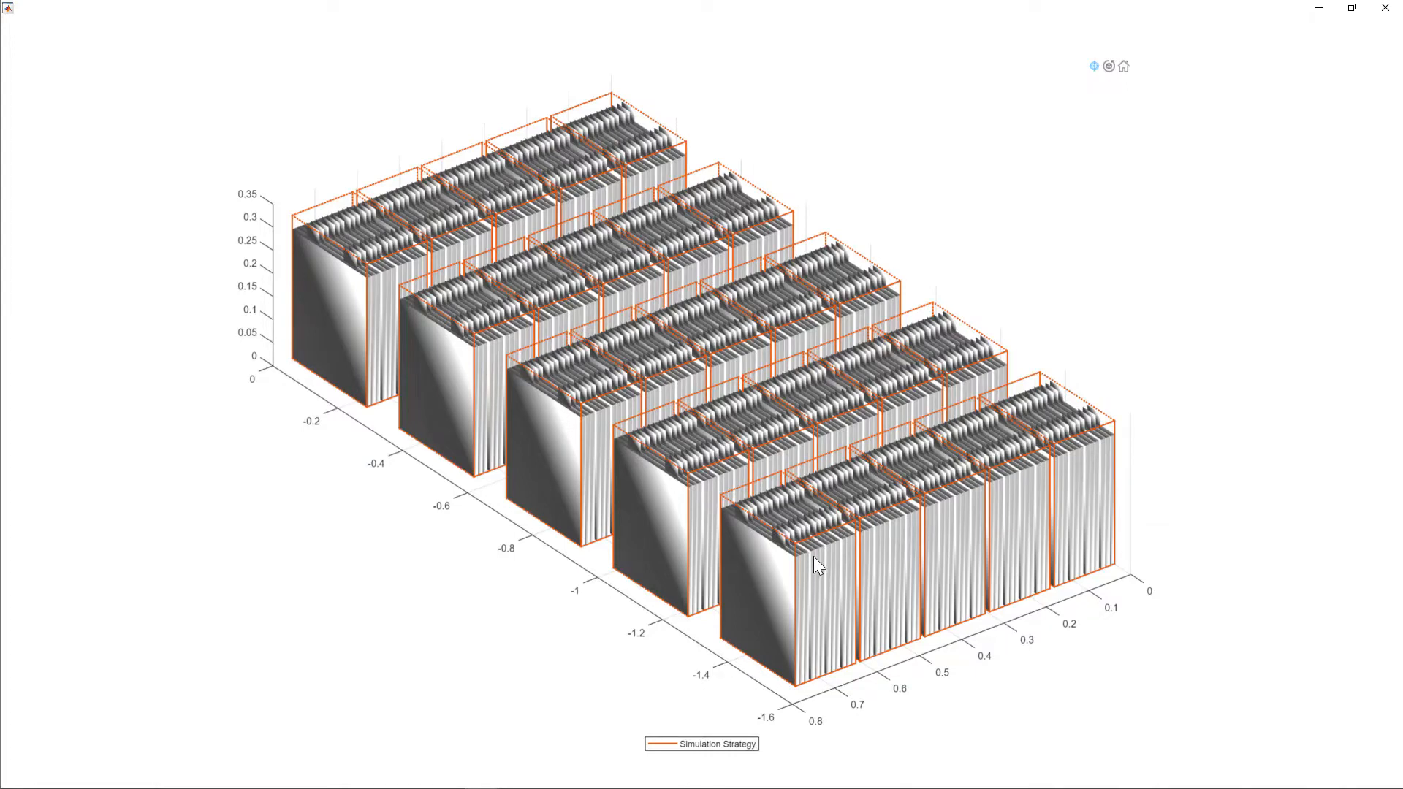
pyautogui.moveTo(823, 553)
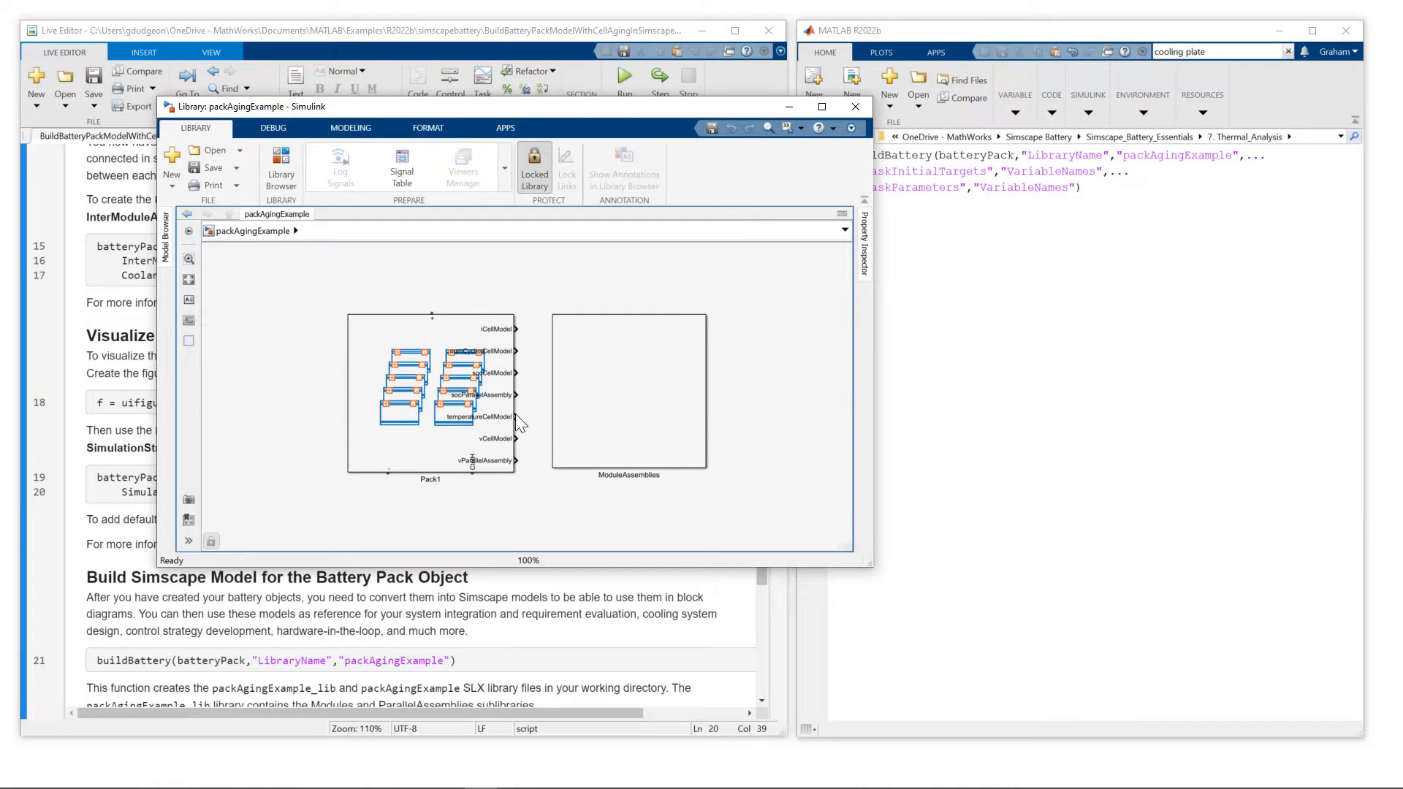
pyautogui.doubleClick(430, 393)
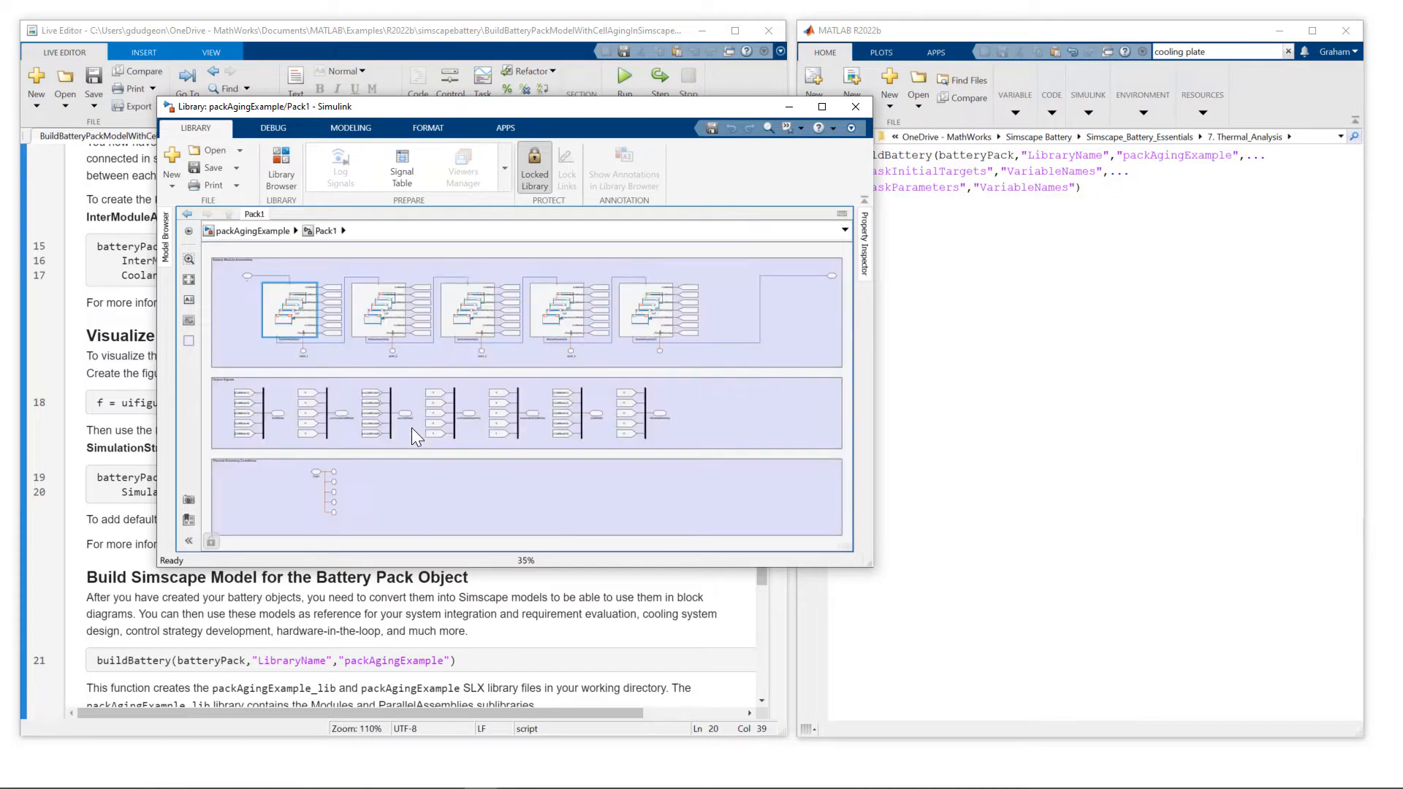
pyautogui.click(820, 107)
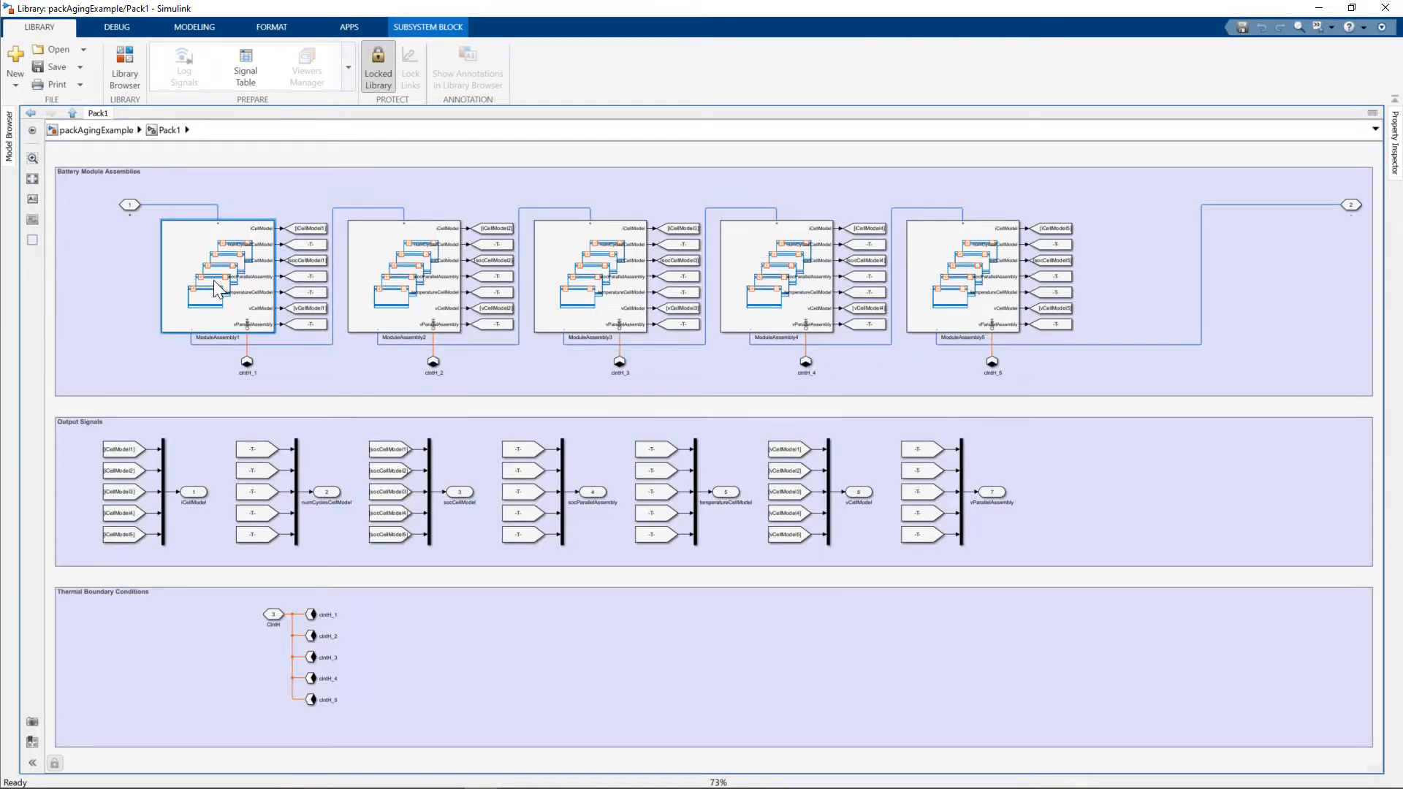
pyautogui.doubleClick(215, 278)
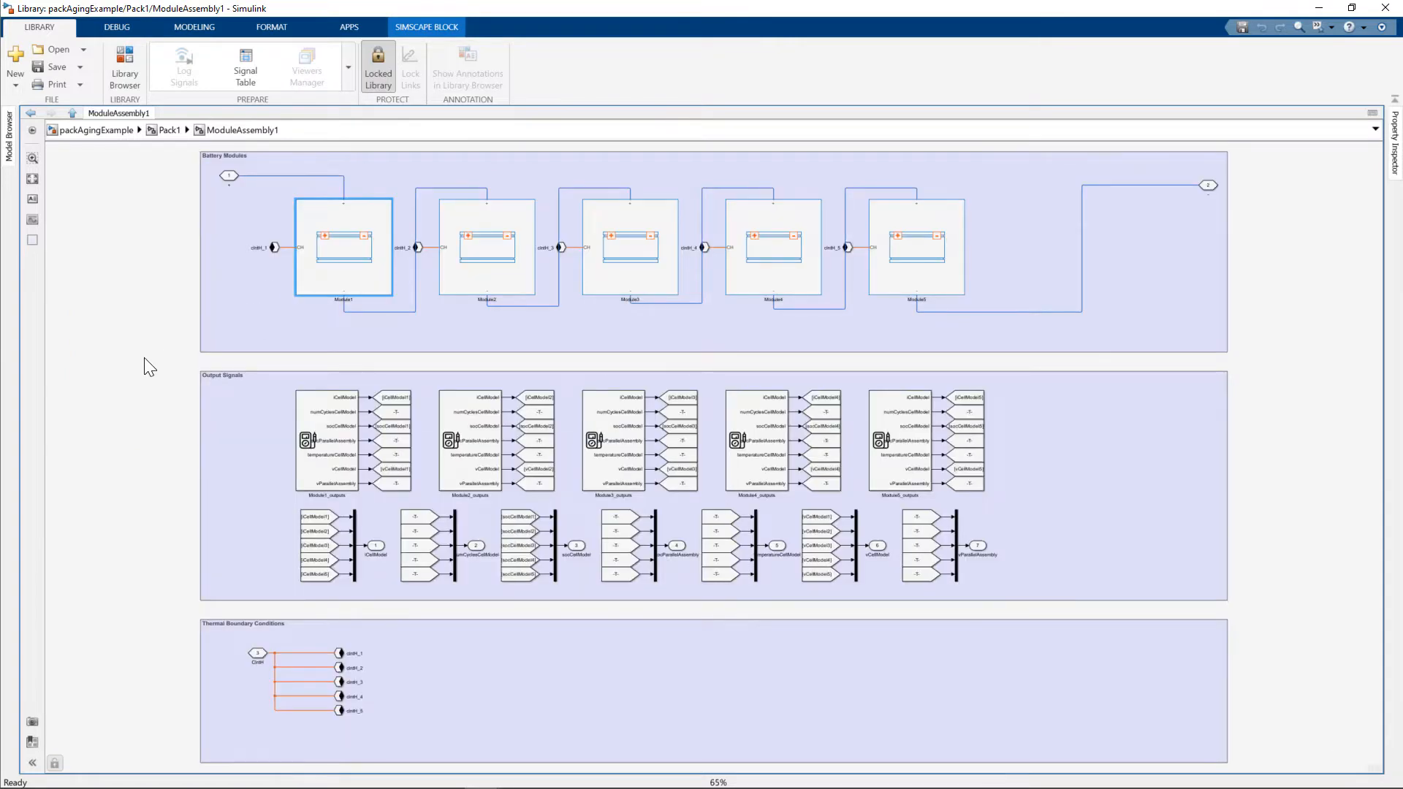
pyautogui.moveTo(322, 374)
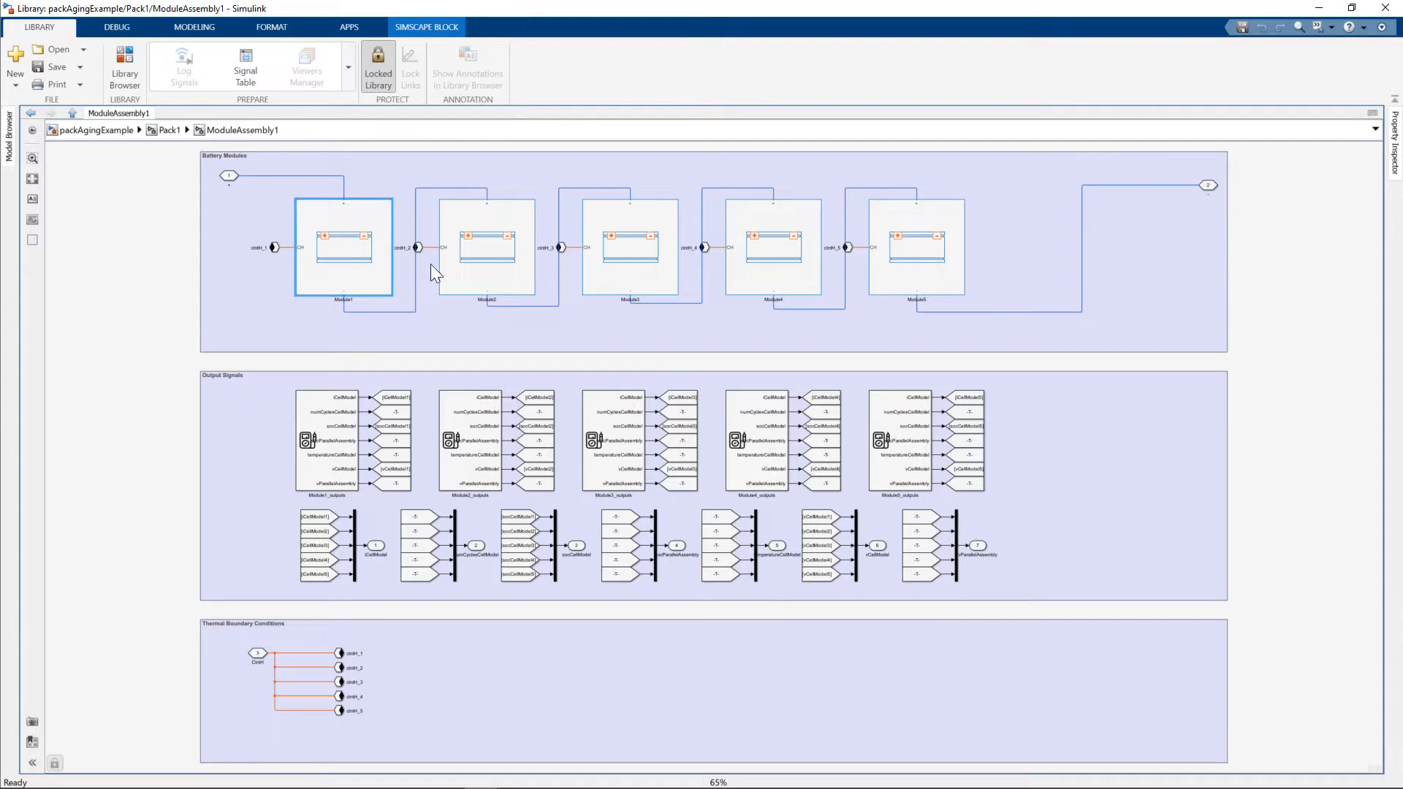
pyautogui.moveTo(338, 274)
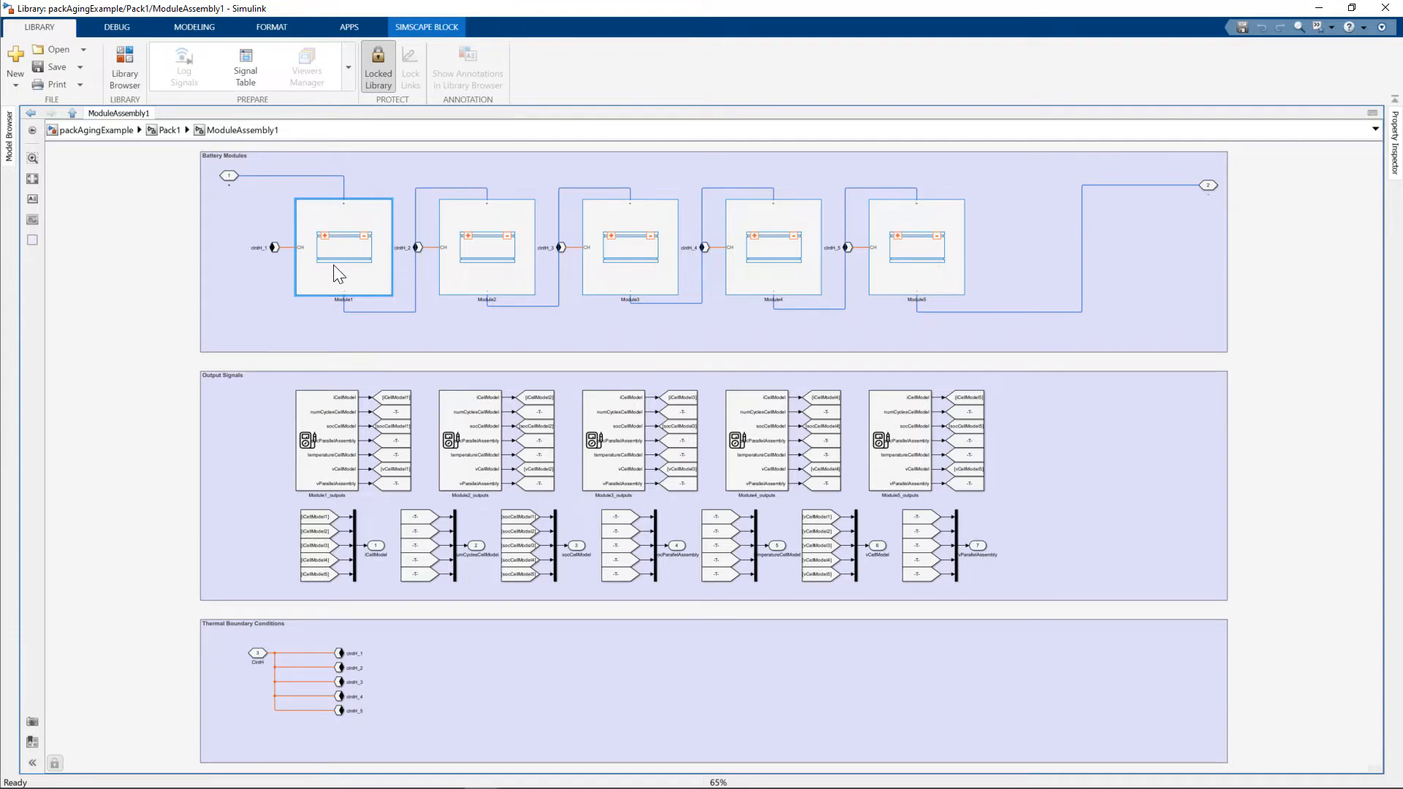
pyautogui.doubleClick(344, 246)
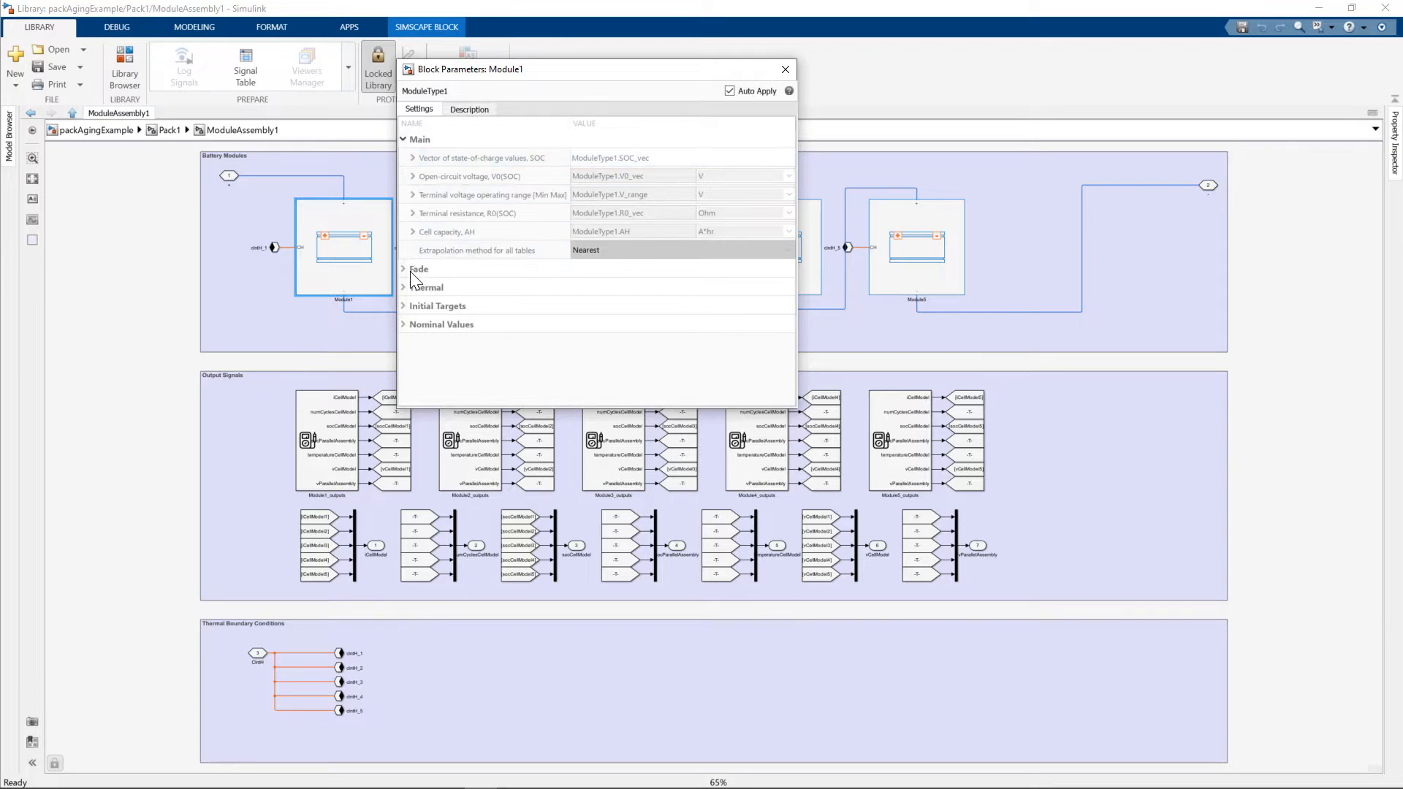
pyautogui.click(403, 268)
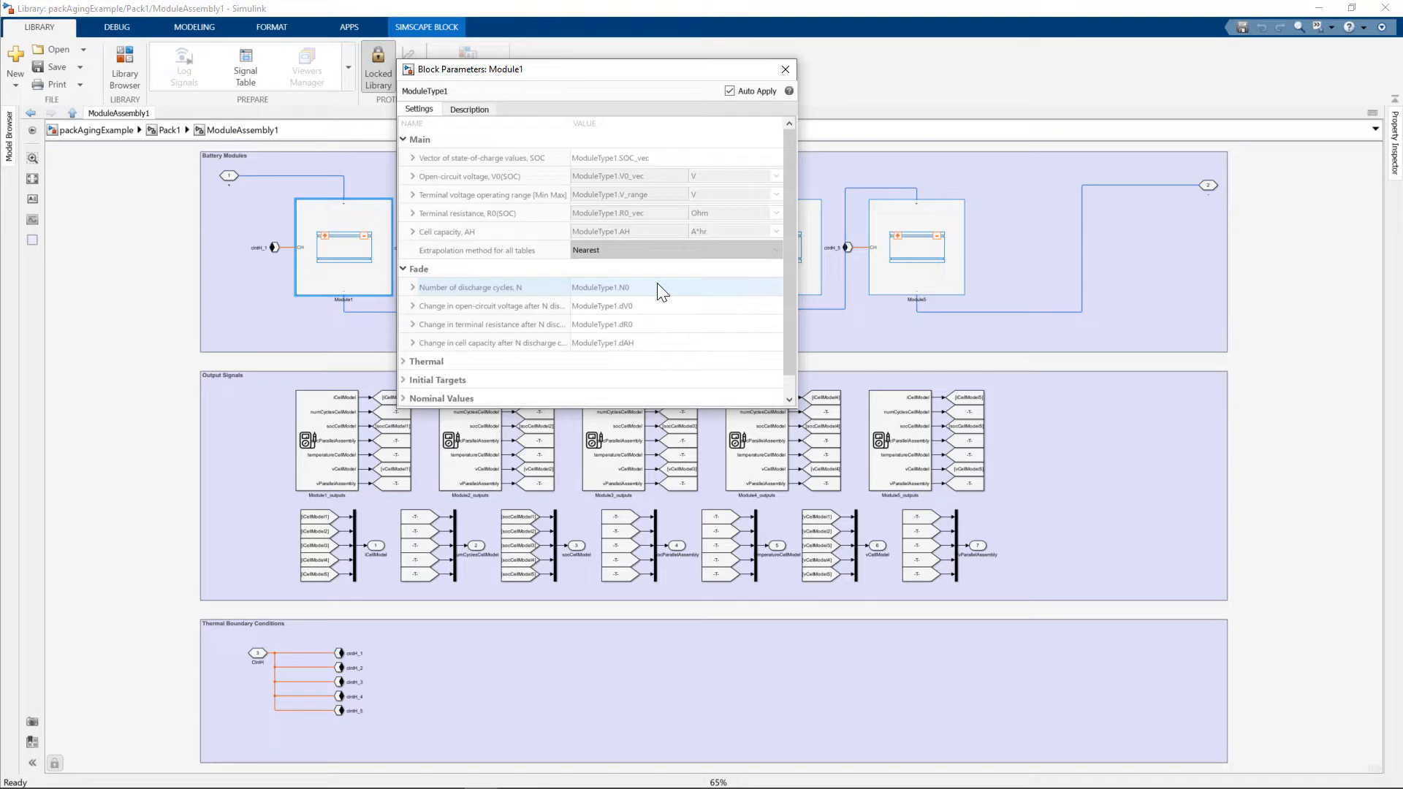
pyautogui.click(785, 69)
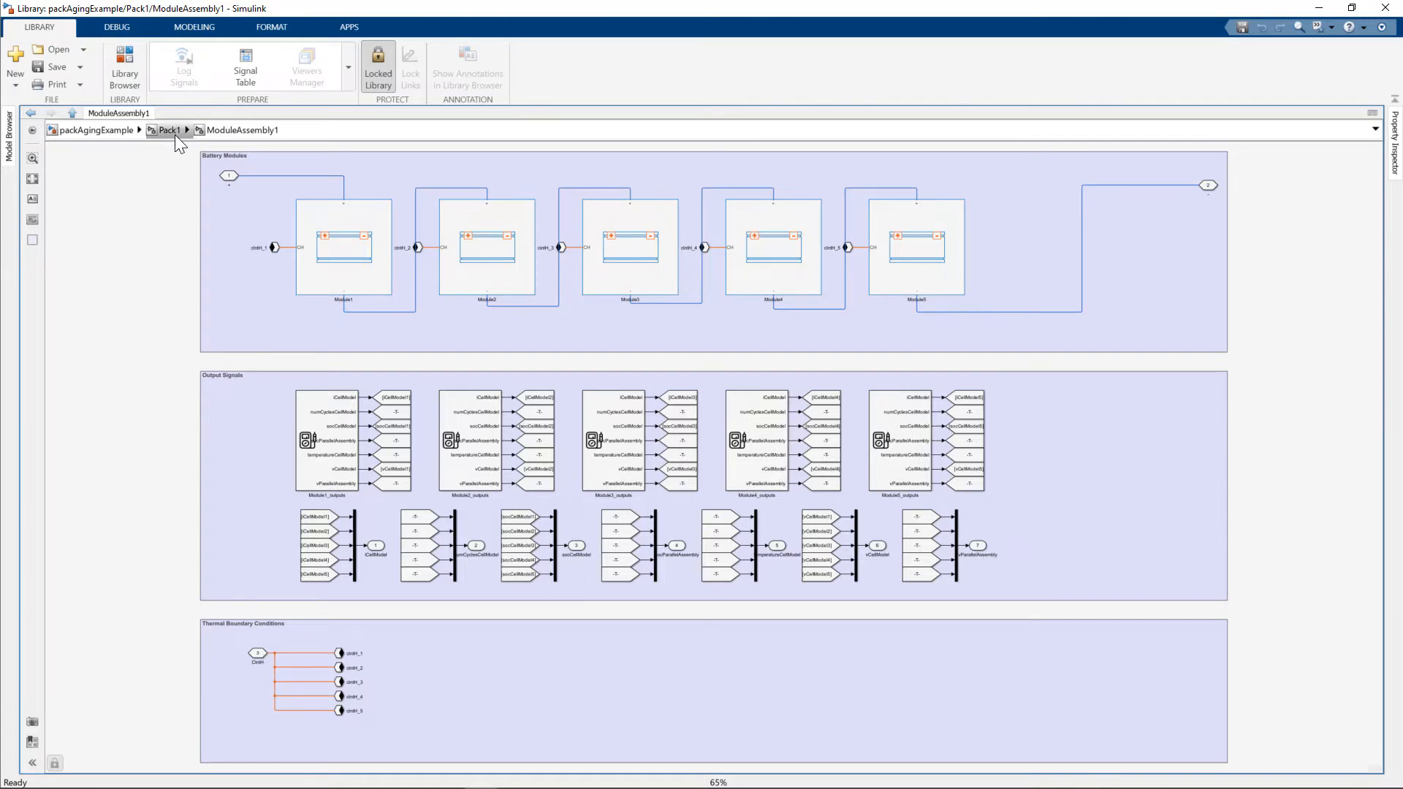
# Step: Go up from ModuleAssembly1 to the Pack1 level of the pack library
pyautogui.click(170, 130)
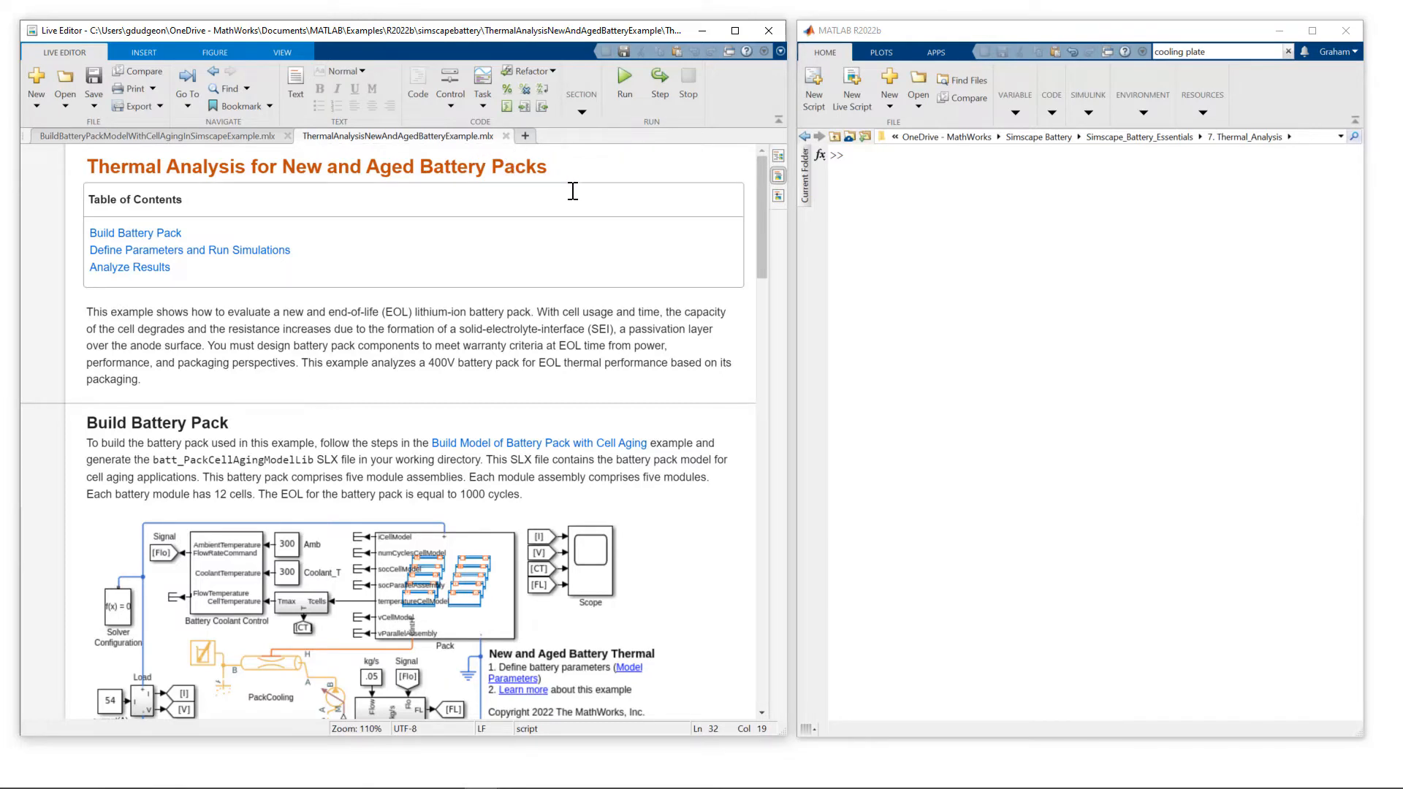
# Step: Maximize batt_PackCellAgingModelSim and open its battery parameter script from the model
pyautogui.scroll(-3)
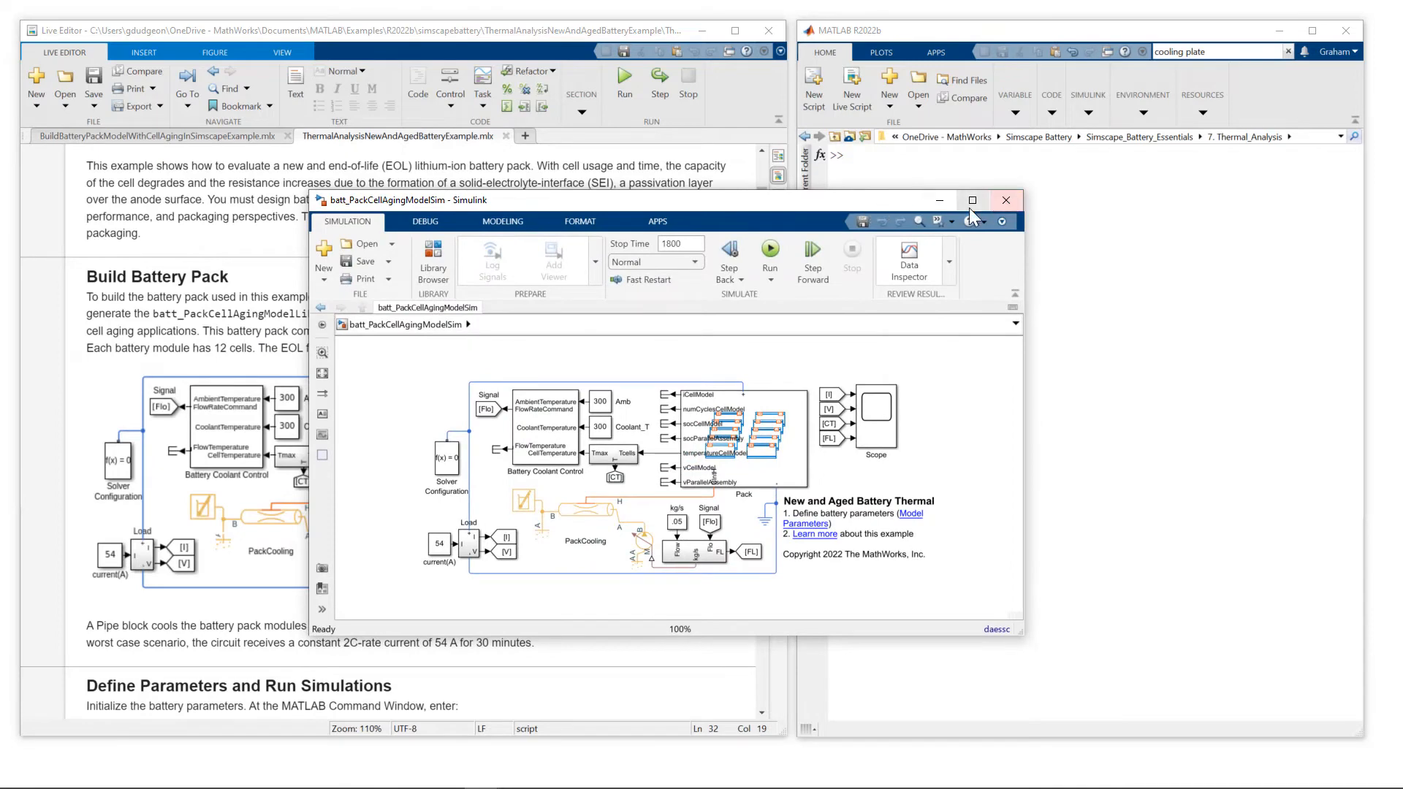
pyautogui.click(974, 200)
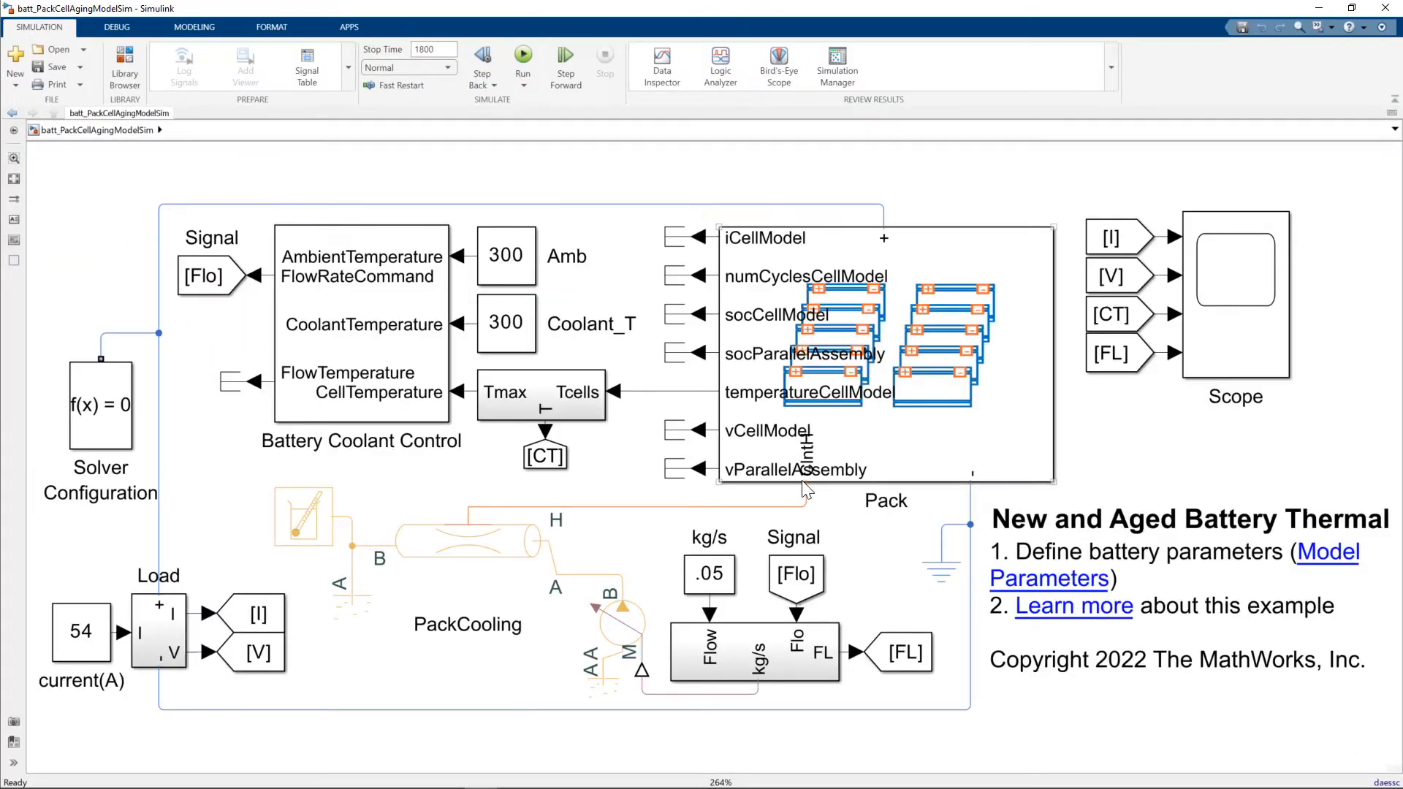
pyautogui.click(465, 541)
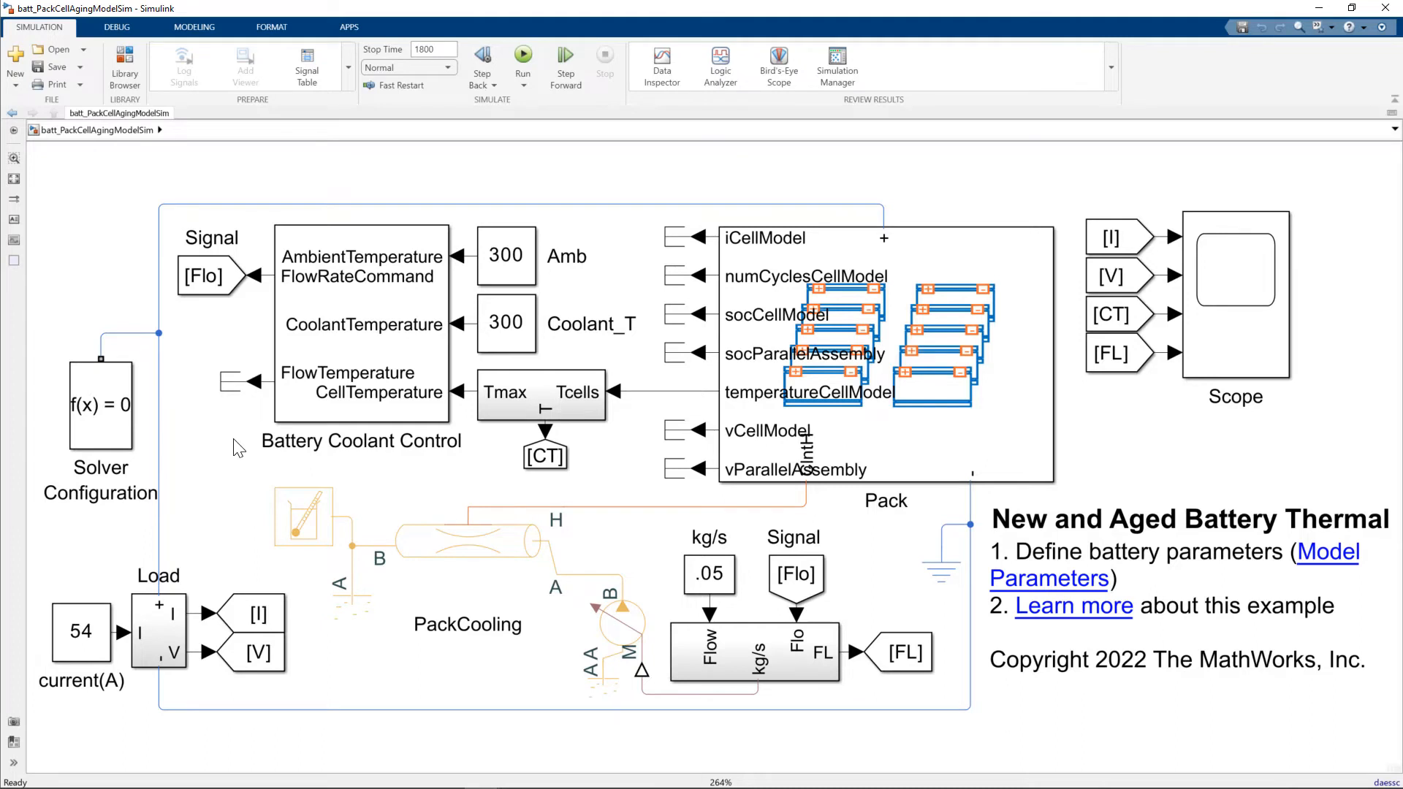
pyautogui.click(81, 631)
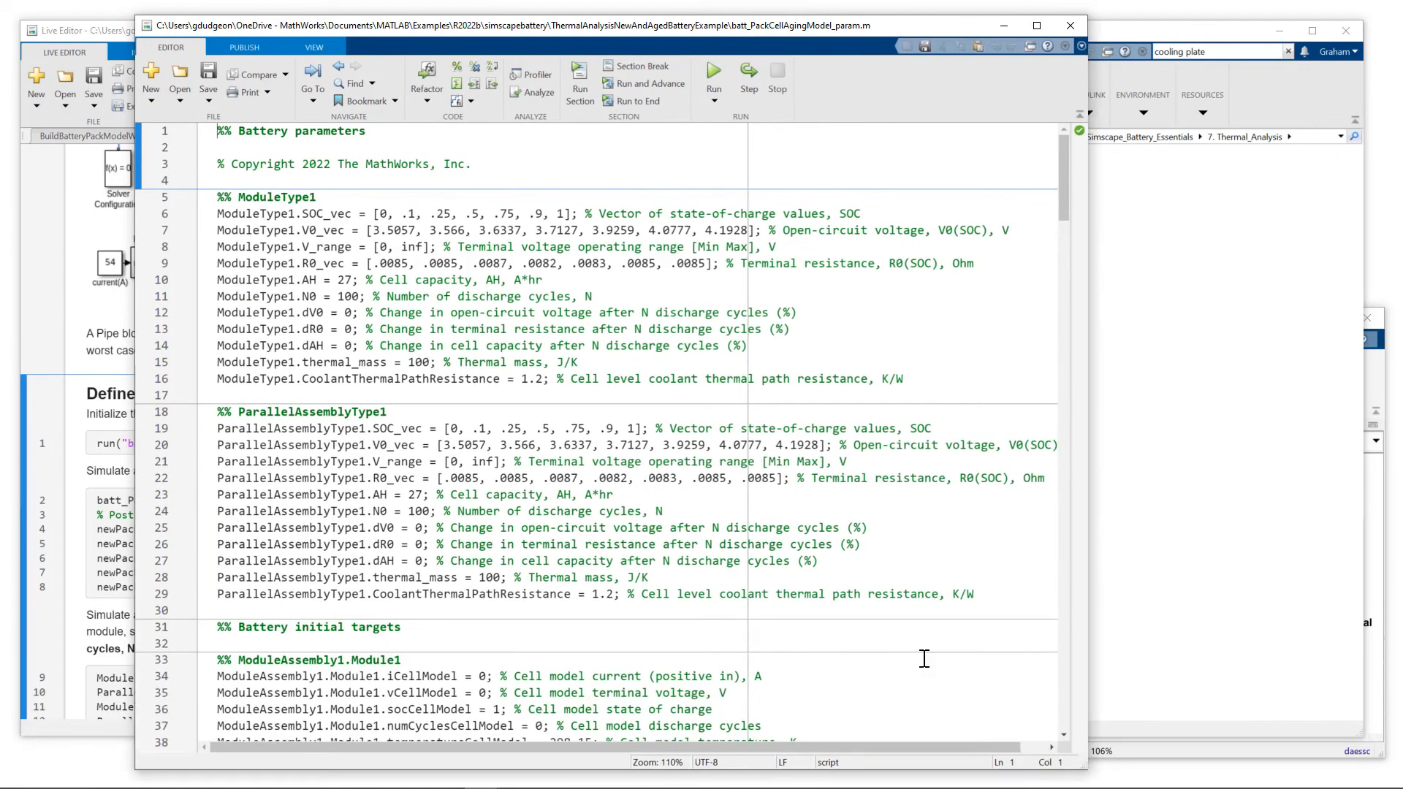
# Step: Scroll through the new and EOL parameter scripts down to the Define Parameters and Run Simulations code
pyautogui.scroll(-3)
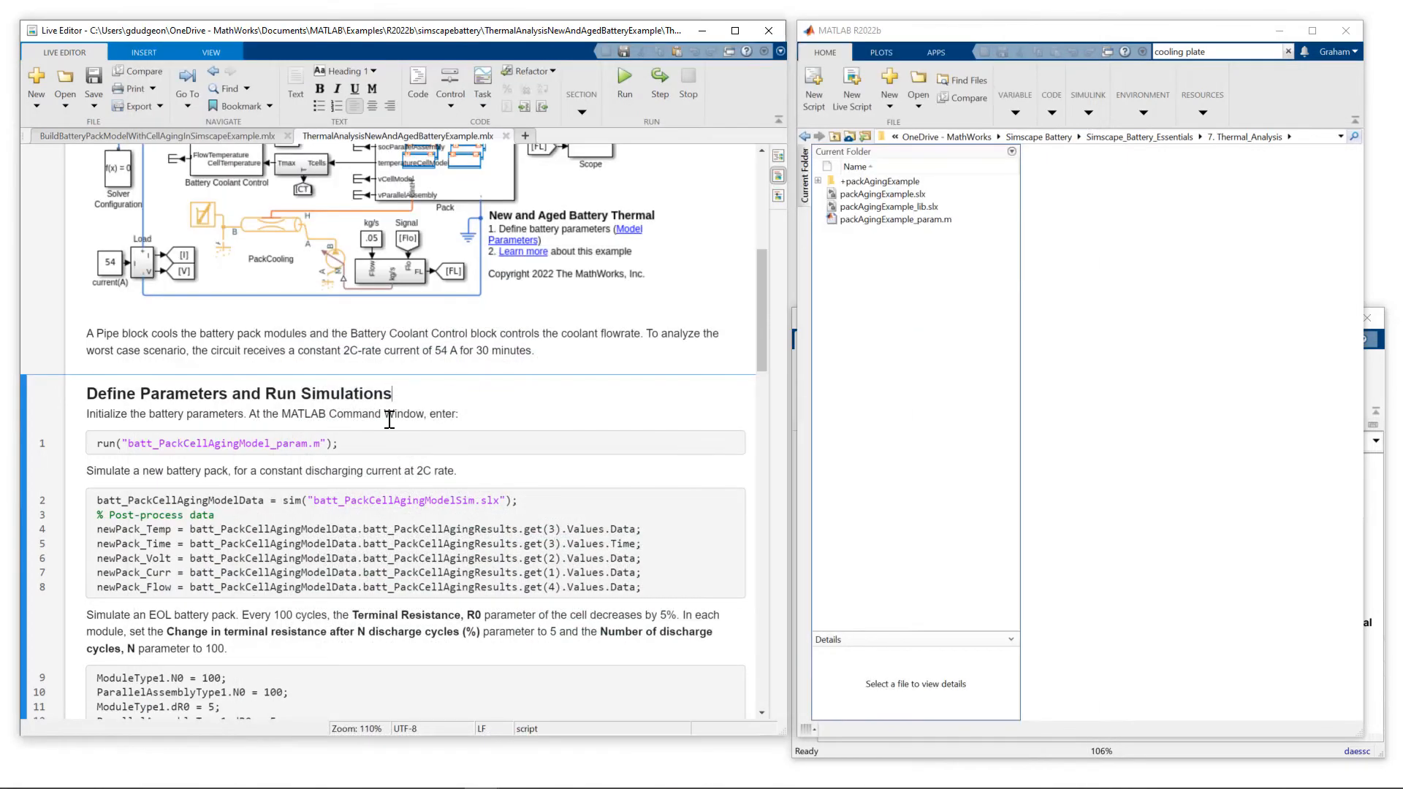
pyautogui.scroll(-3)
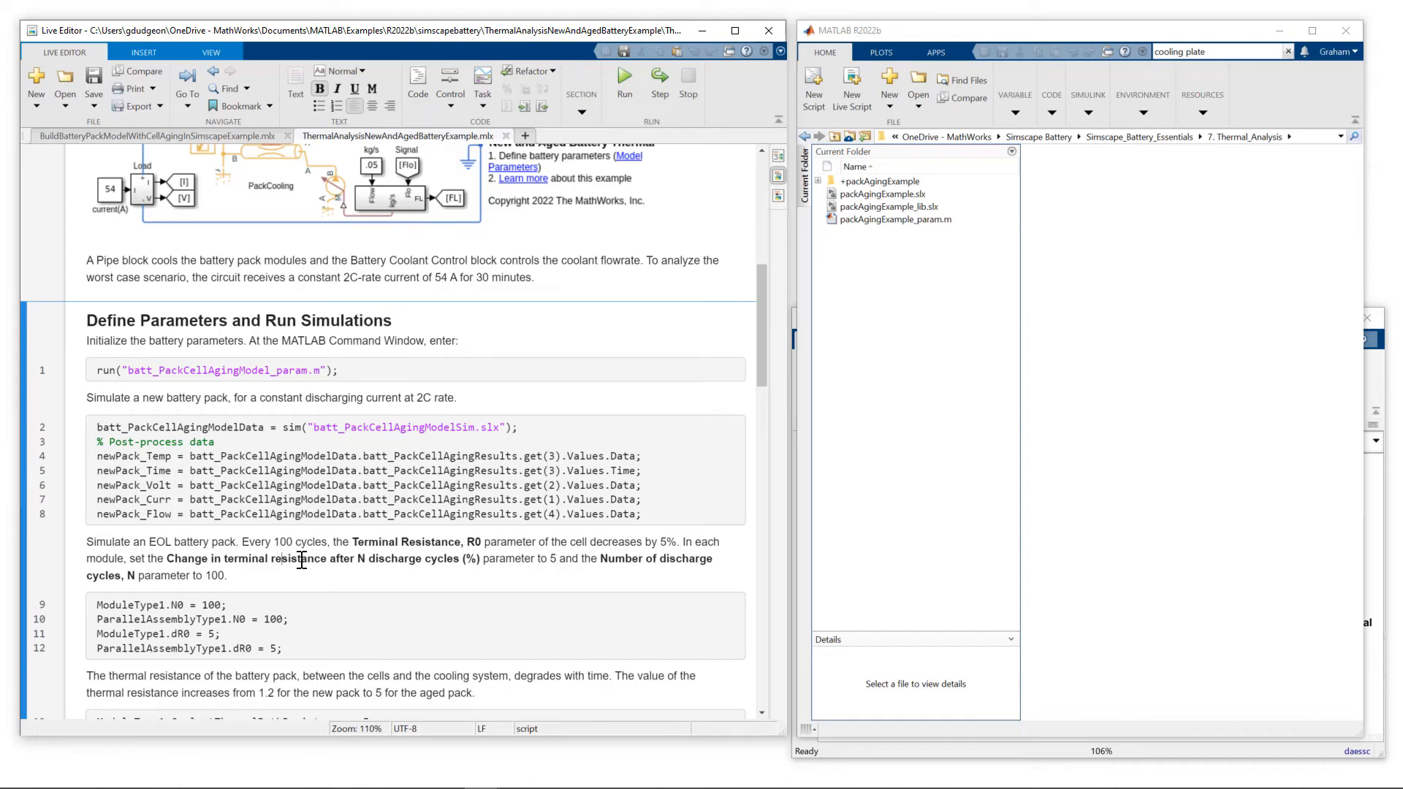
pyautogui.scroll(-3)
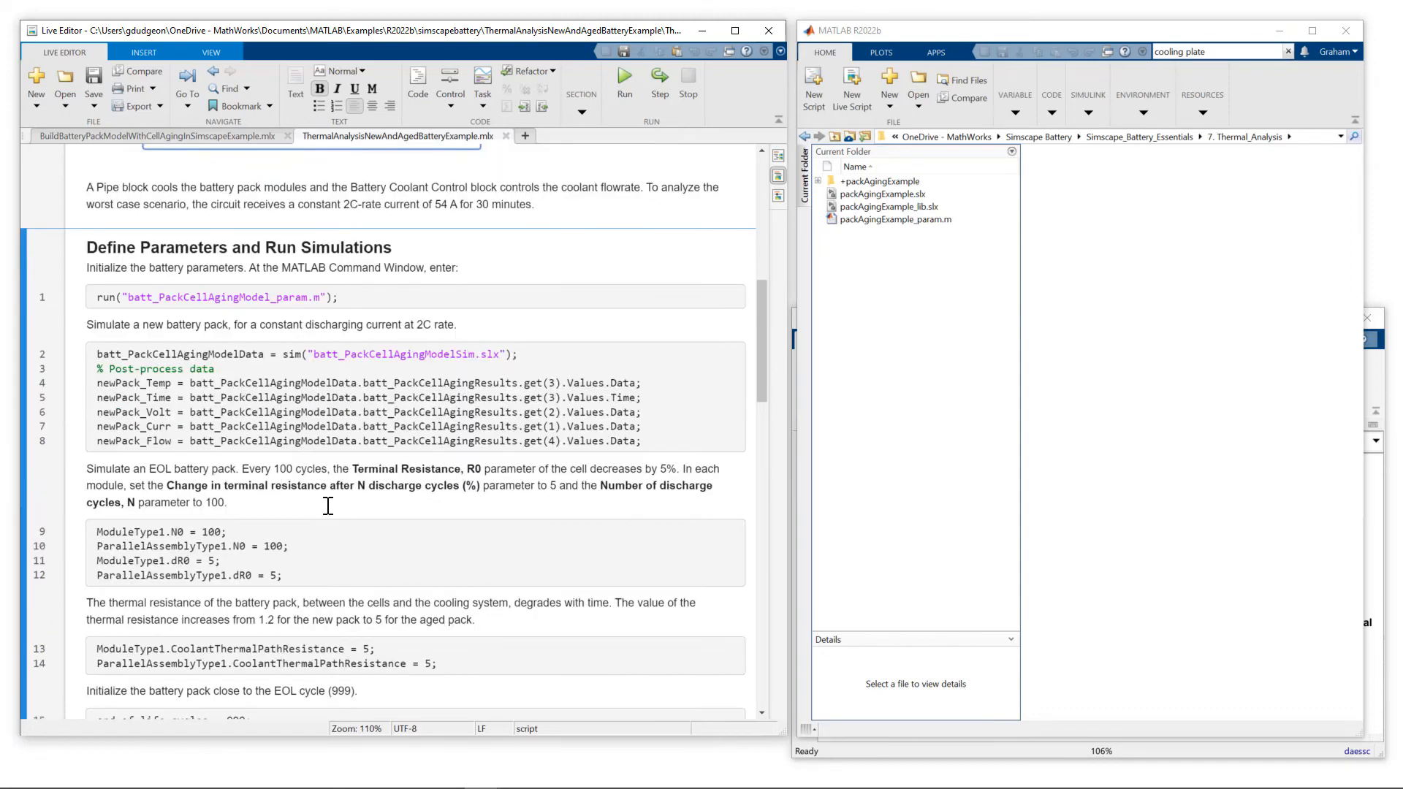
pyautogui.scroll(-3)
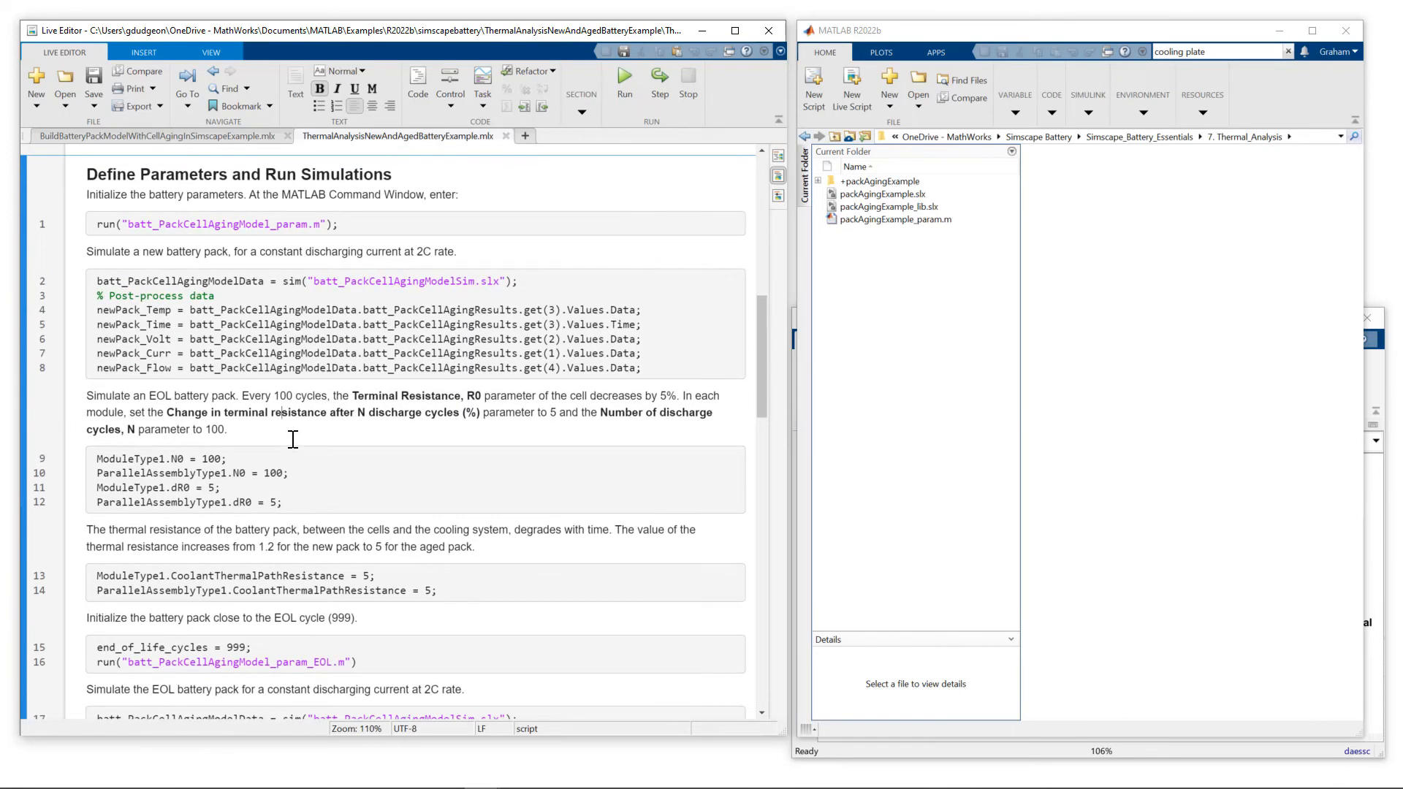
pyautogui.scroll(-3)
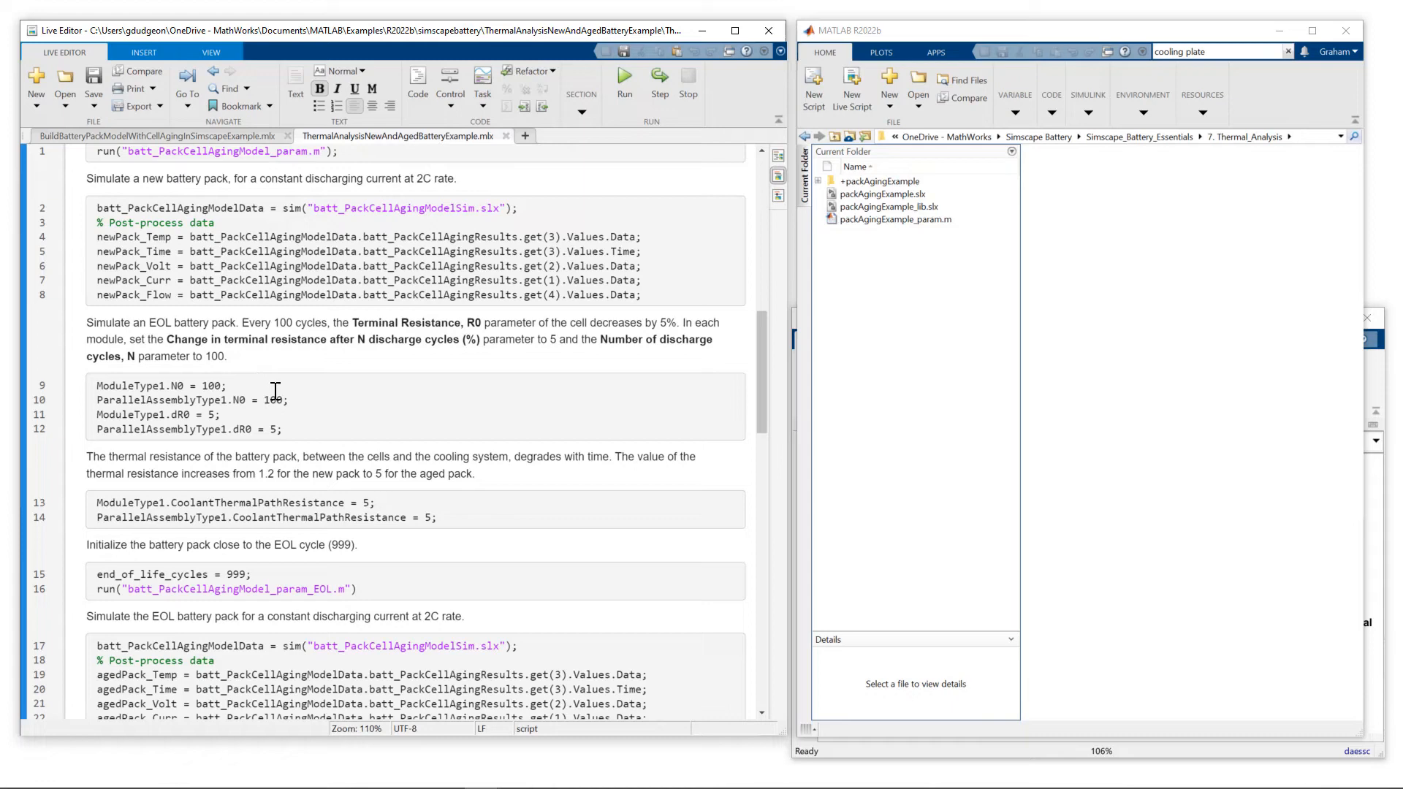
pyautogui.moveTo(257, 422)
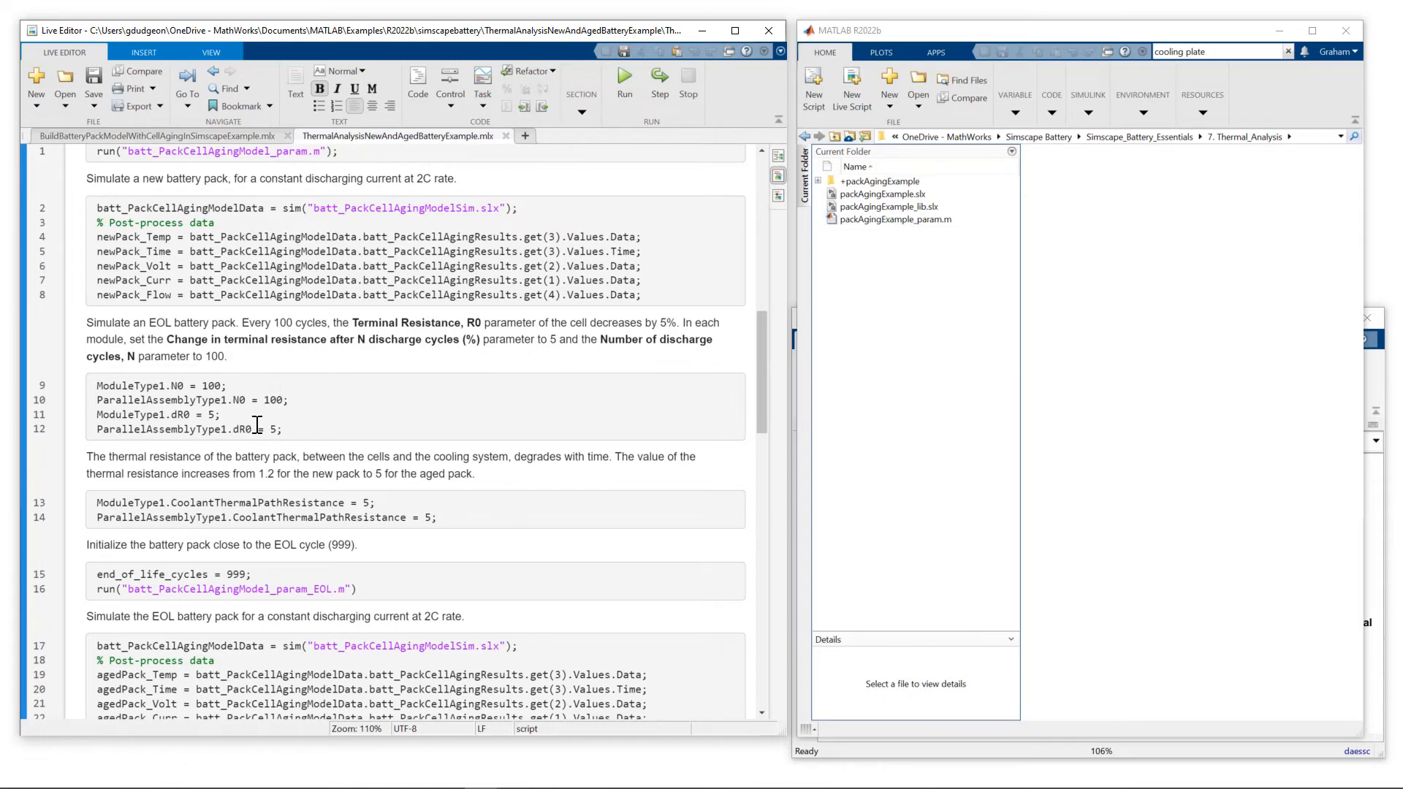
pyautogui.scroll(-3)
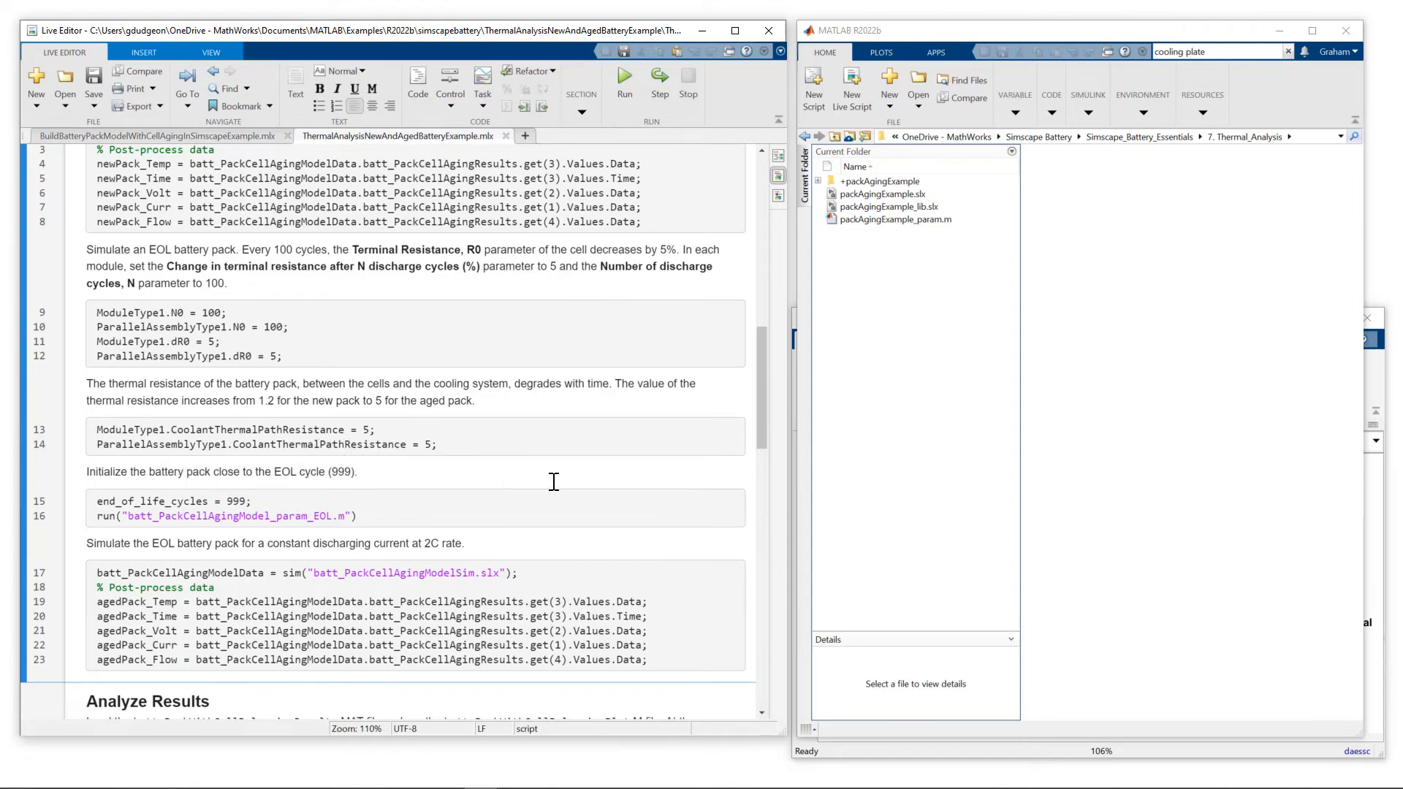
pyautogui.scroll(-3)
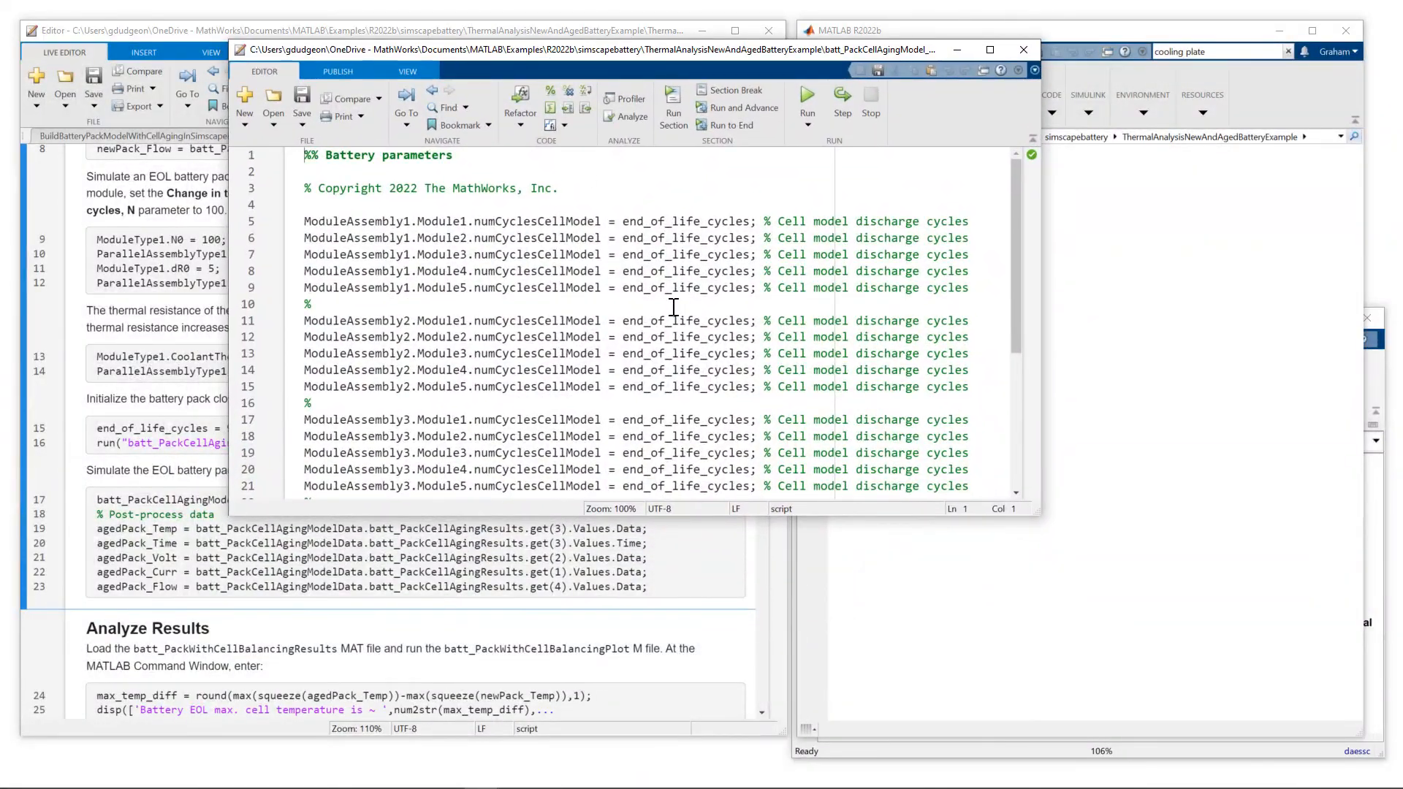
pyautogui.moveTo(535, 217)
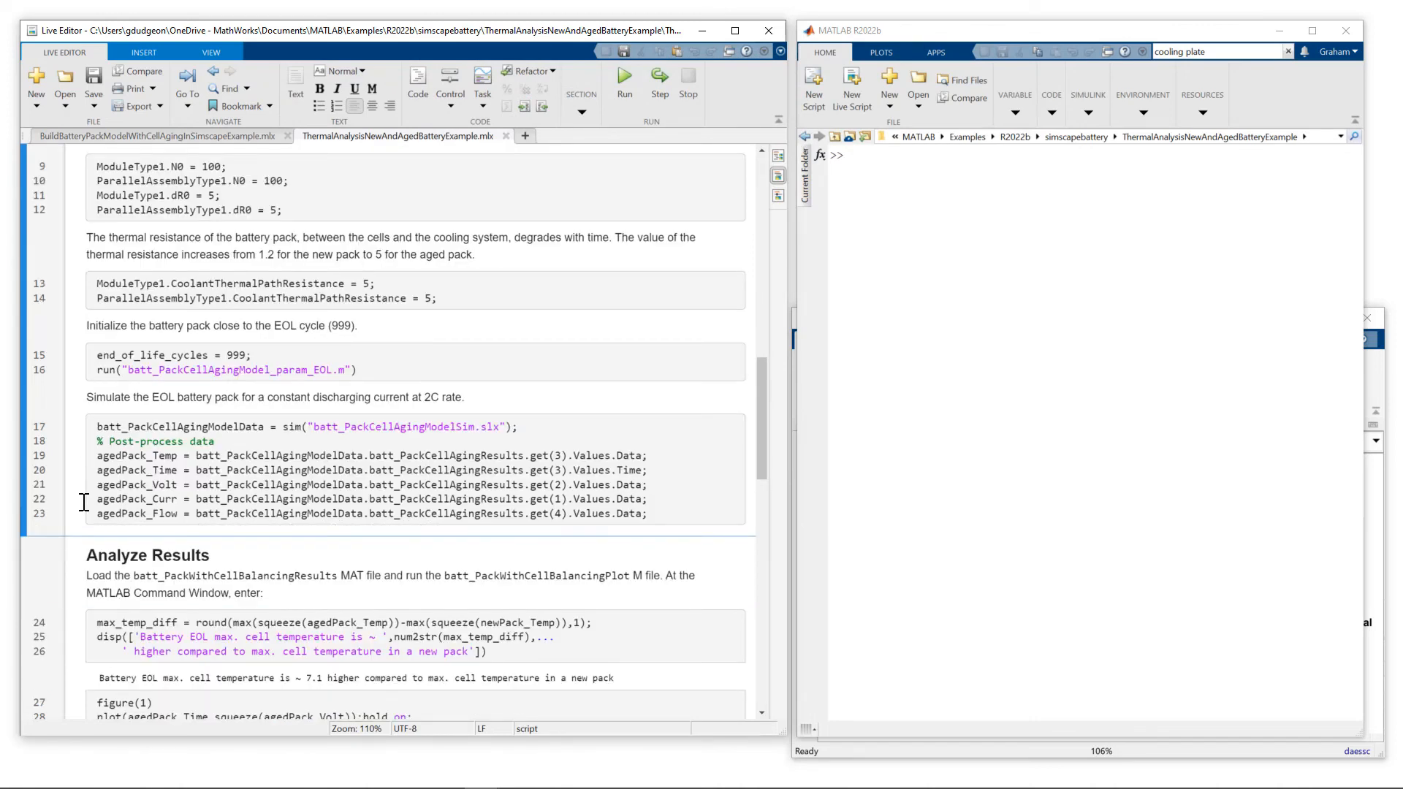
pyautogui.scroll(-3)
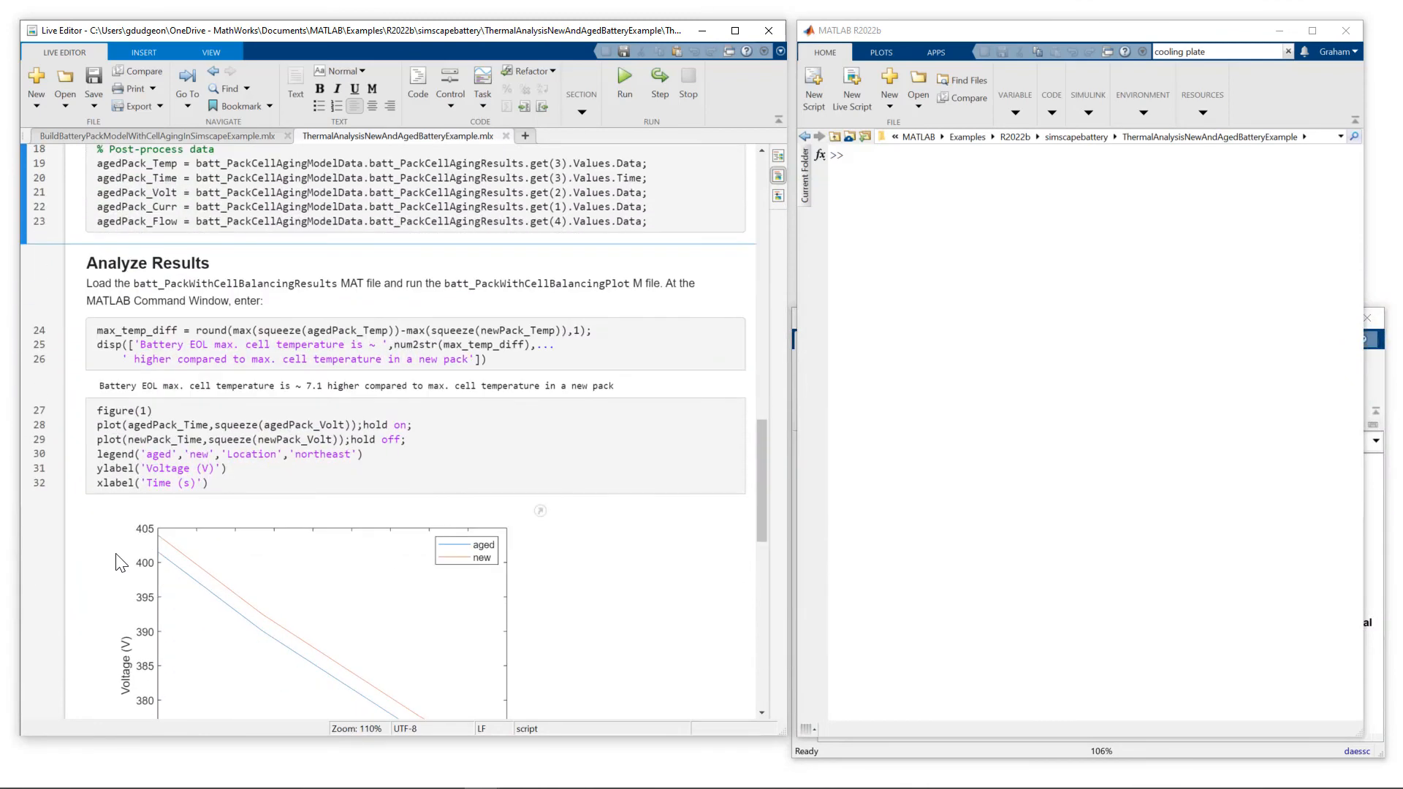
# Step: Pop the figure(1) aged-versus-new voltage plot out into its own Figure window
pyautogui.click(624, 79)
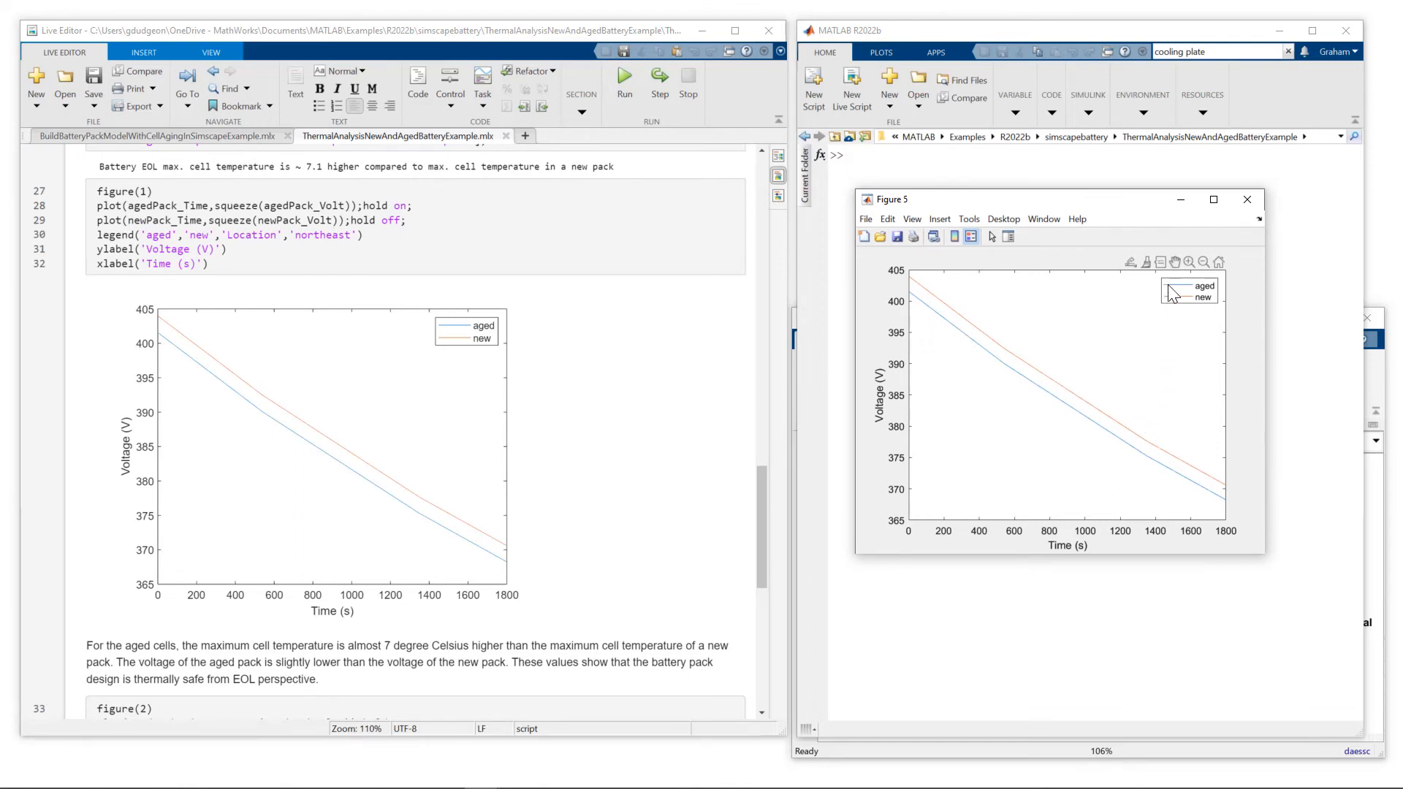
pyautogui.moveTo(571, 453)
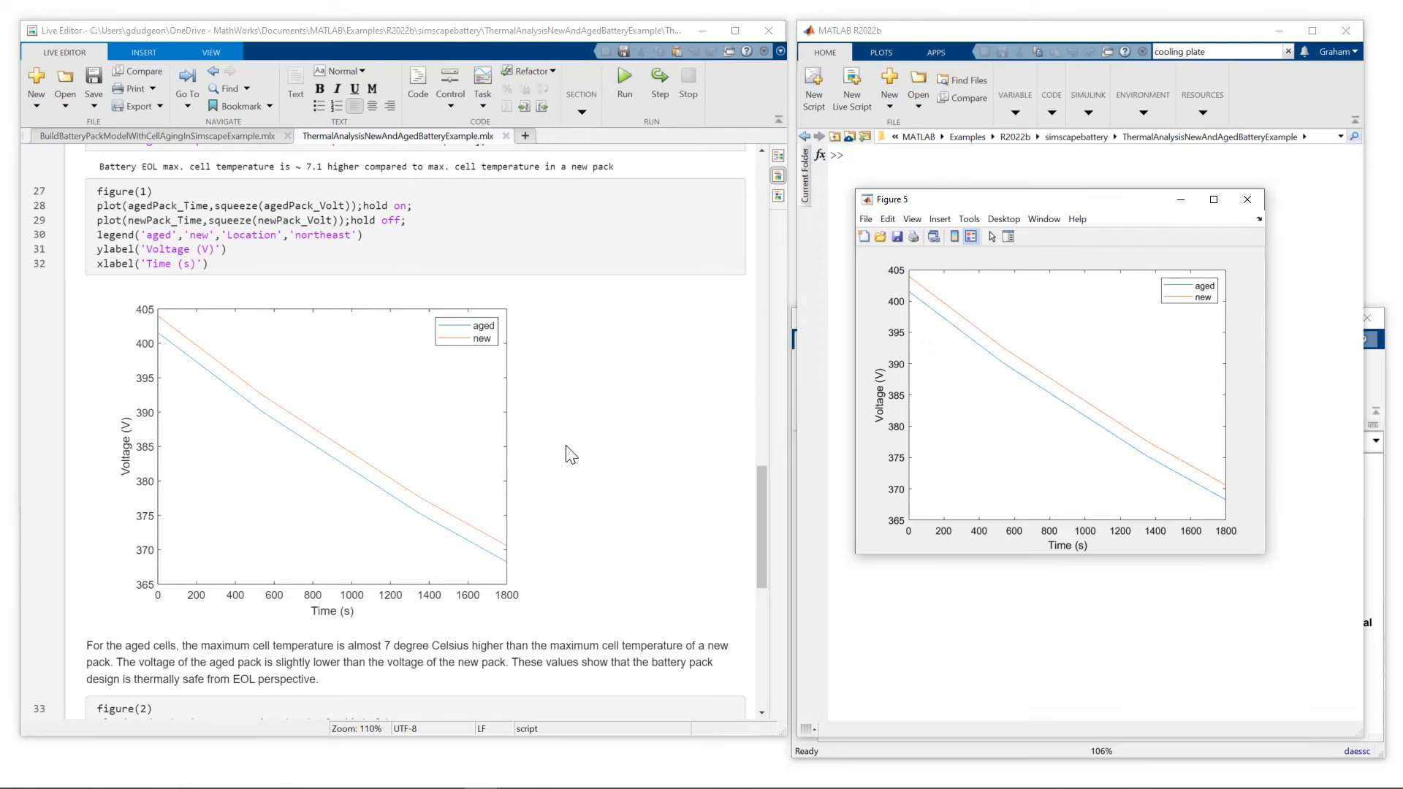
pyautogui.moveTo(1181, 293)
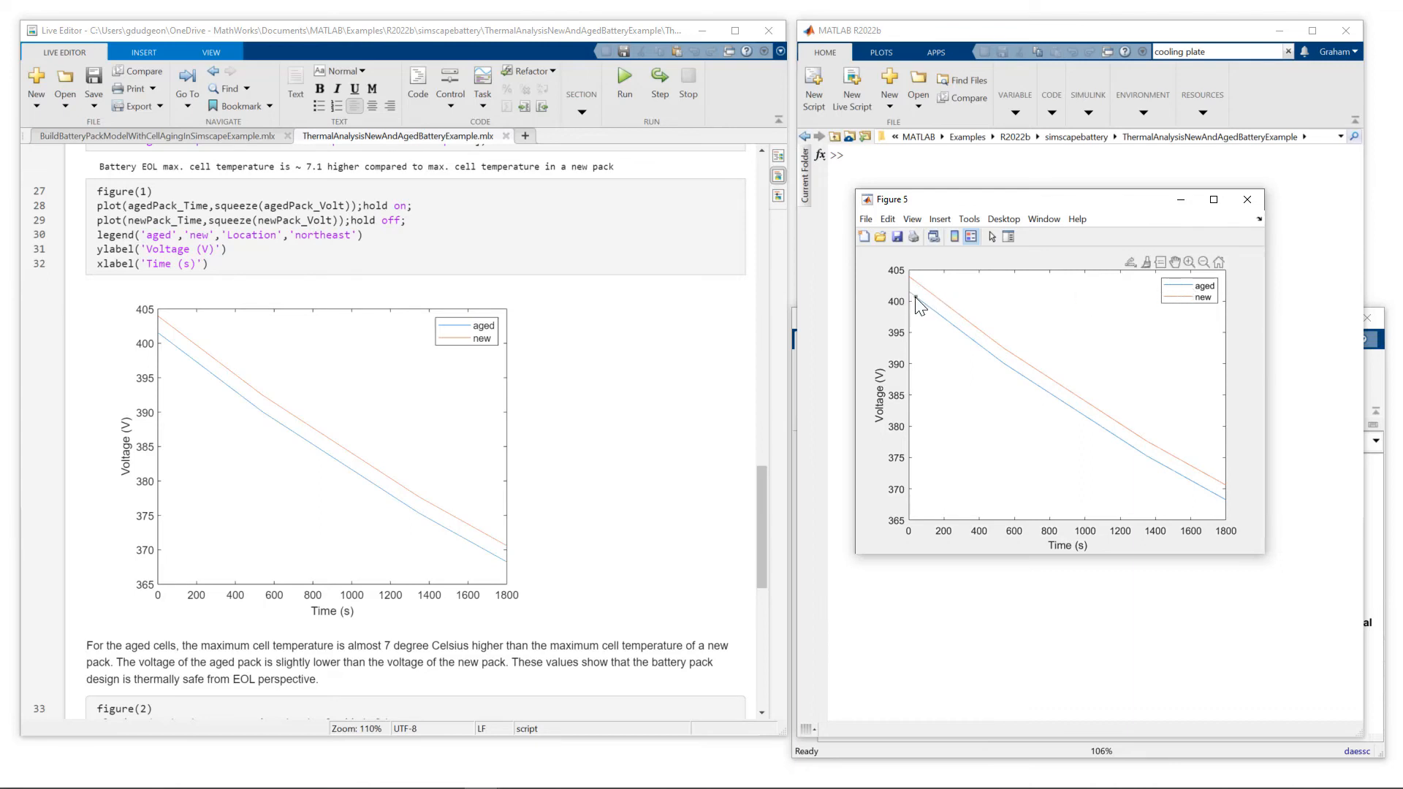
pyautogui.moveTo(788, 354)
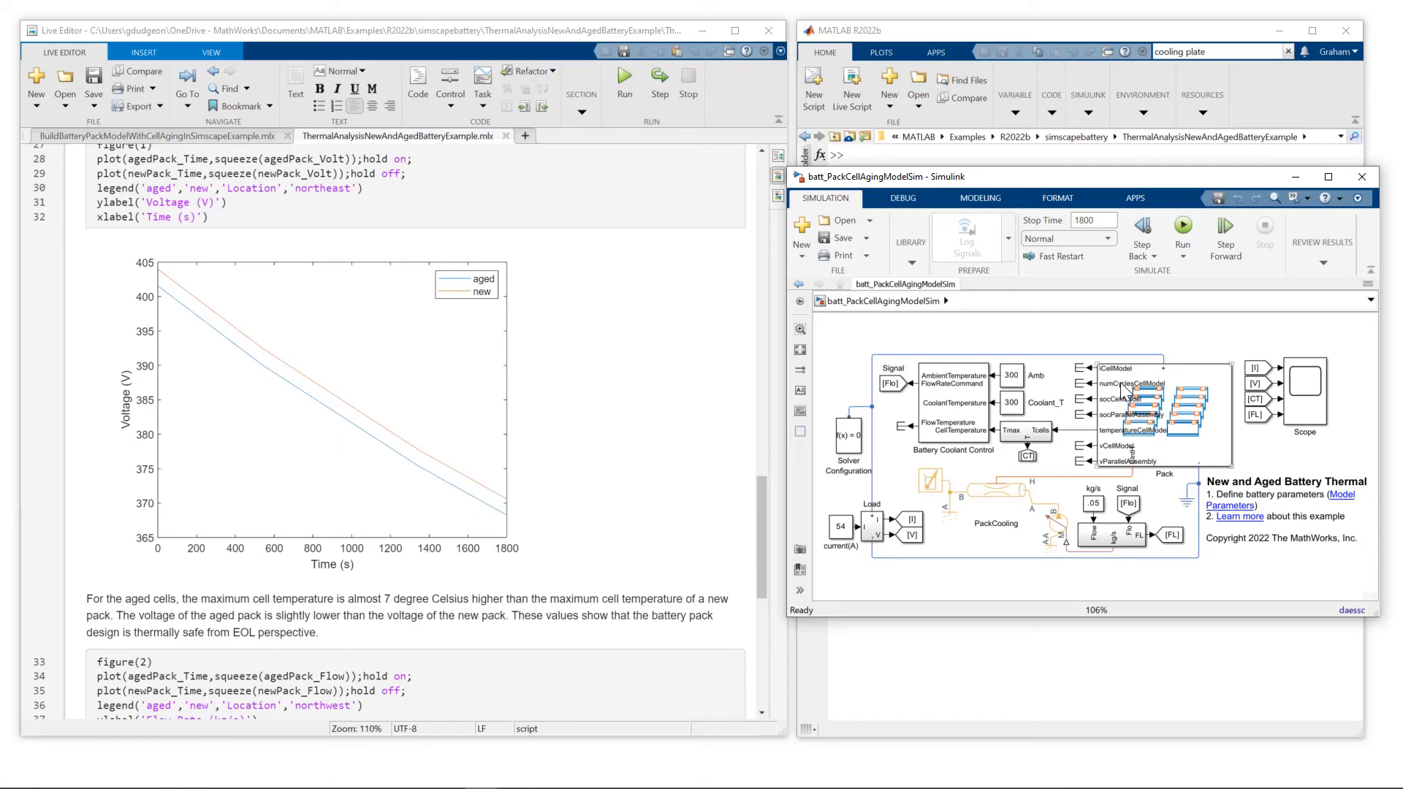
pyautogui.moveTo(1008, 337)
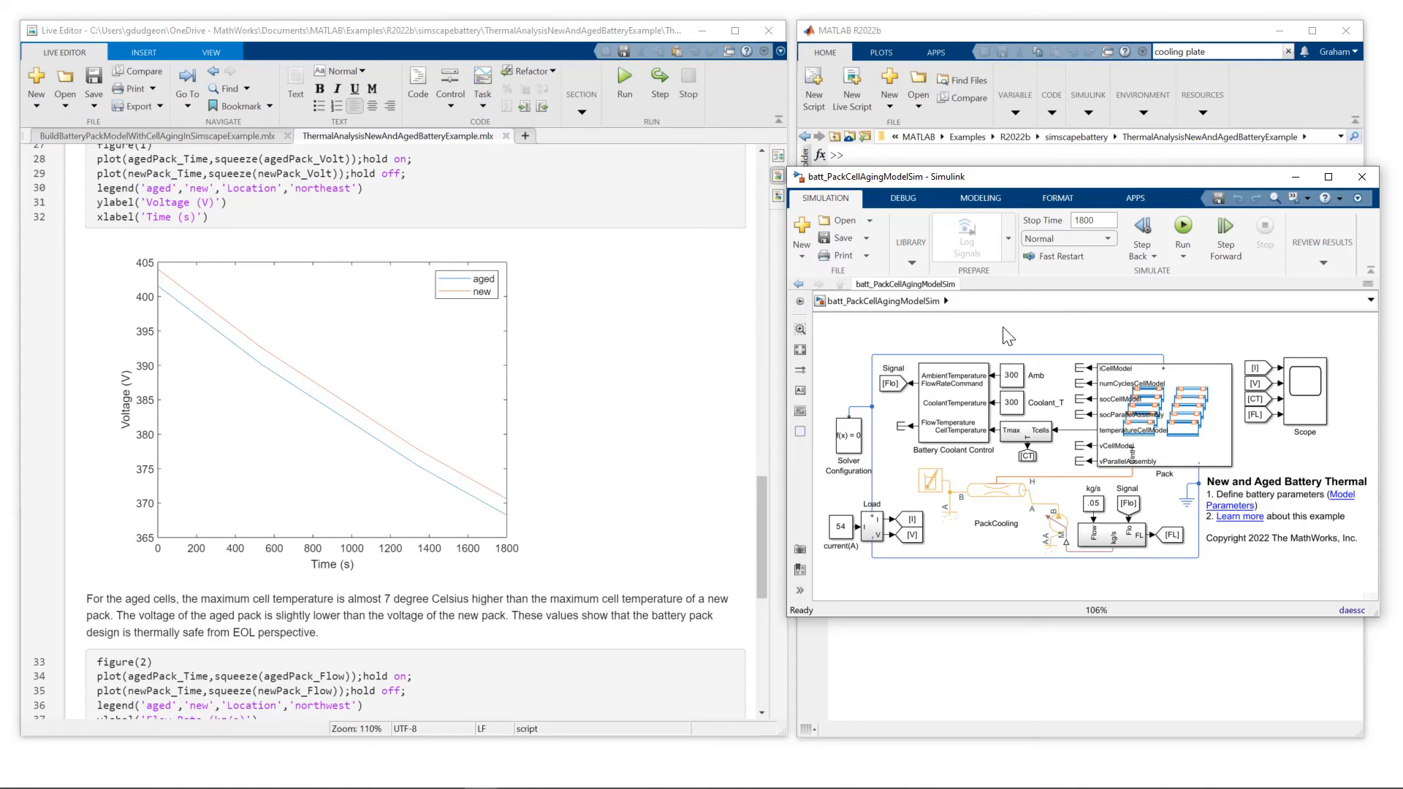
pyautogui.moveTo(991, 424)
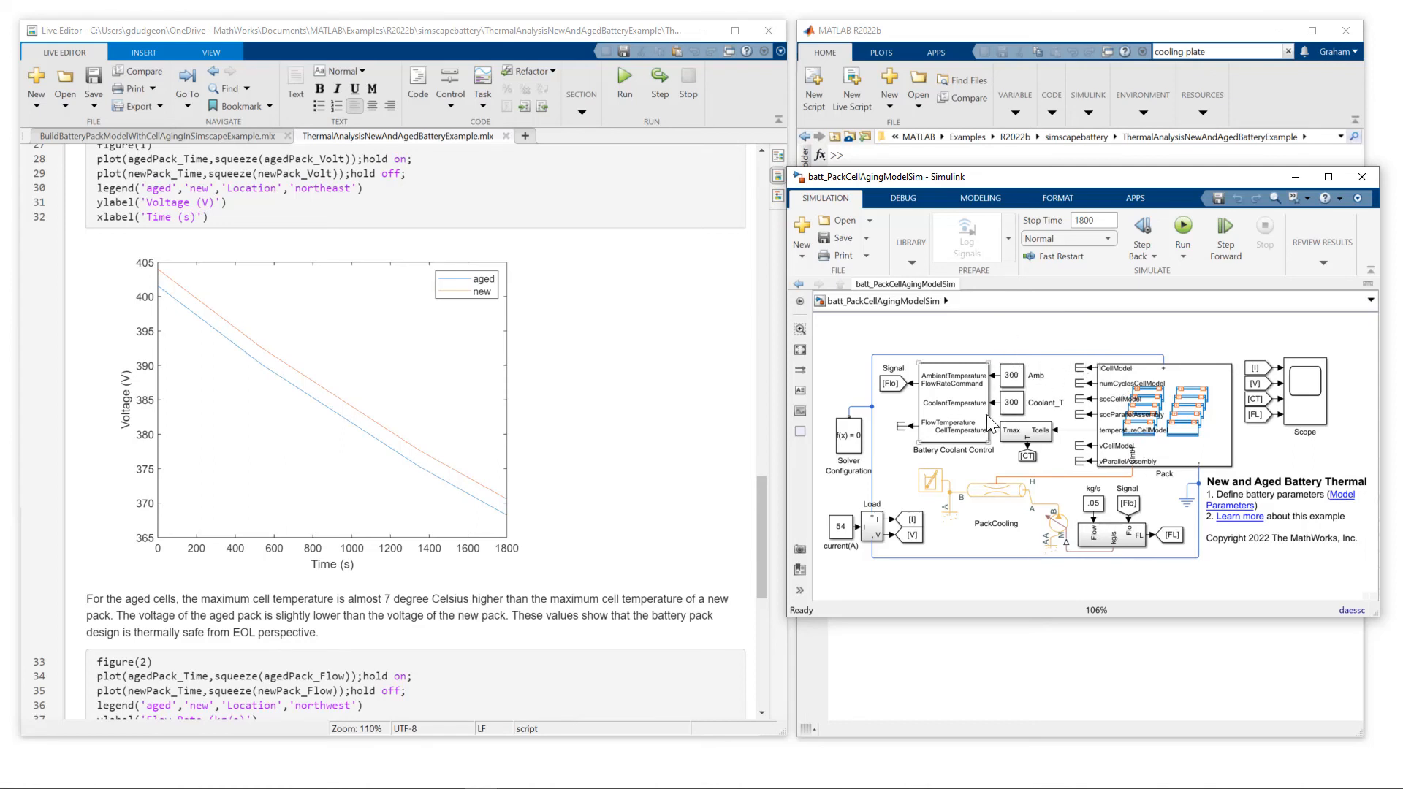
# Step: Switch back to the batt_PackCellAgingModelSim Simulink window over the voltage figure
pyautogui.click(996, 492)
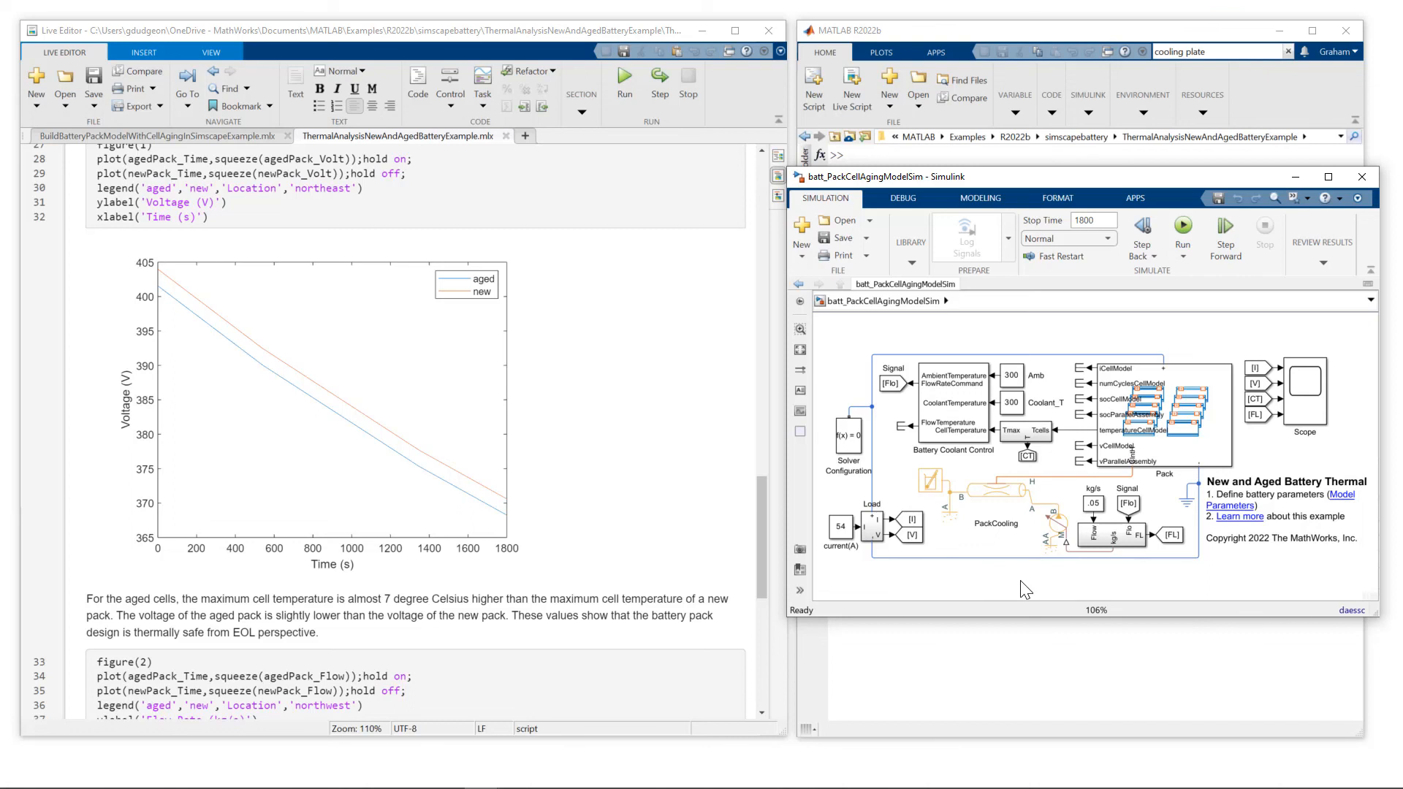
pyautogui.moveTo(946, 583)
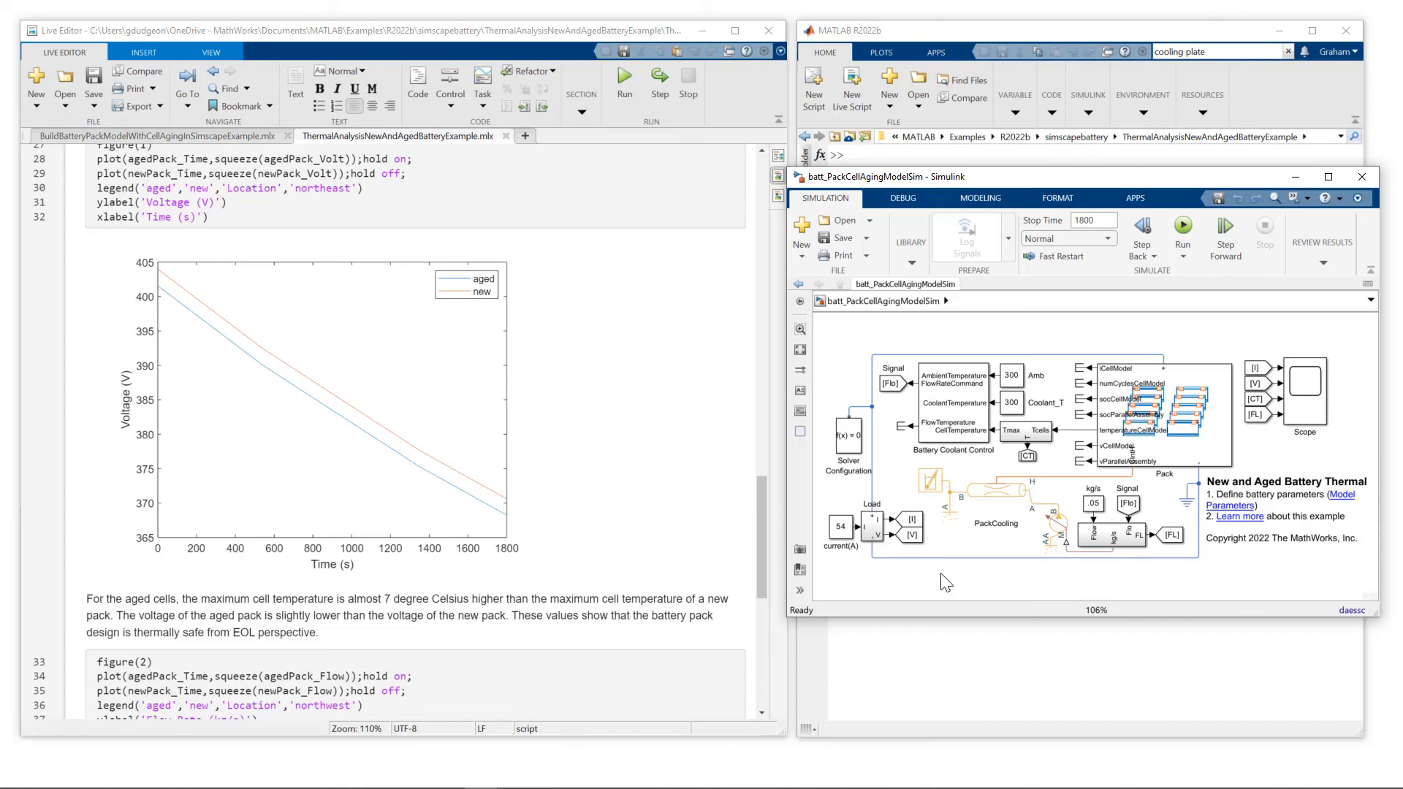